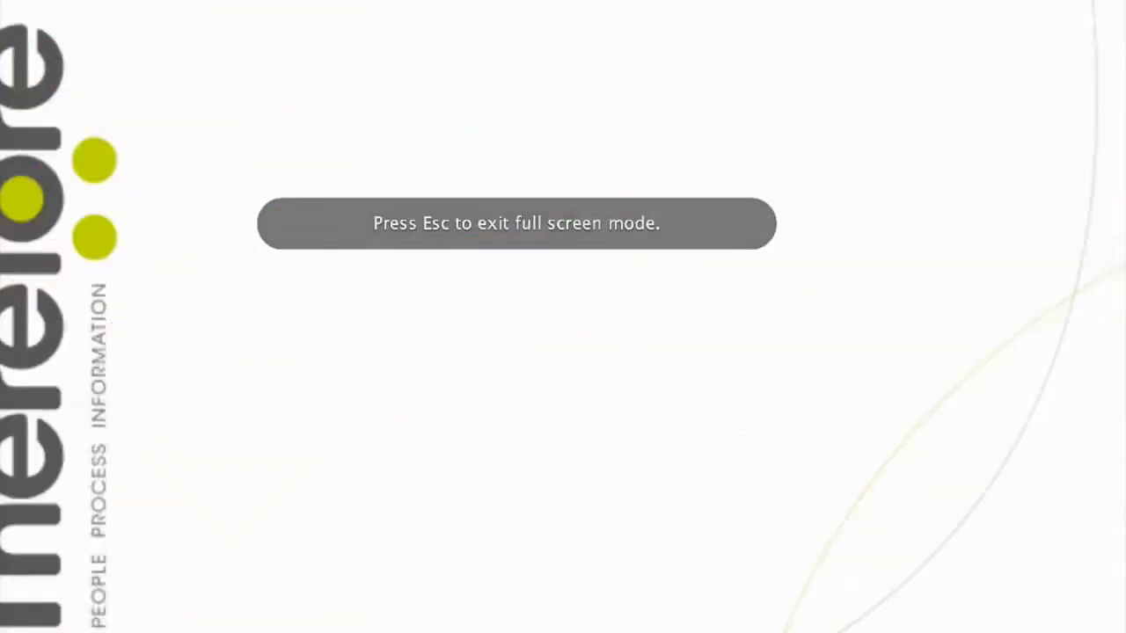
Leave full-screen mode so Navigator loads its Categories/Searches view.
key("Escape")
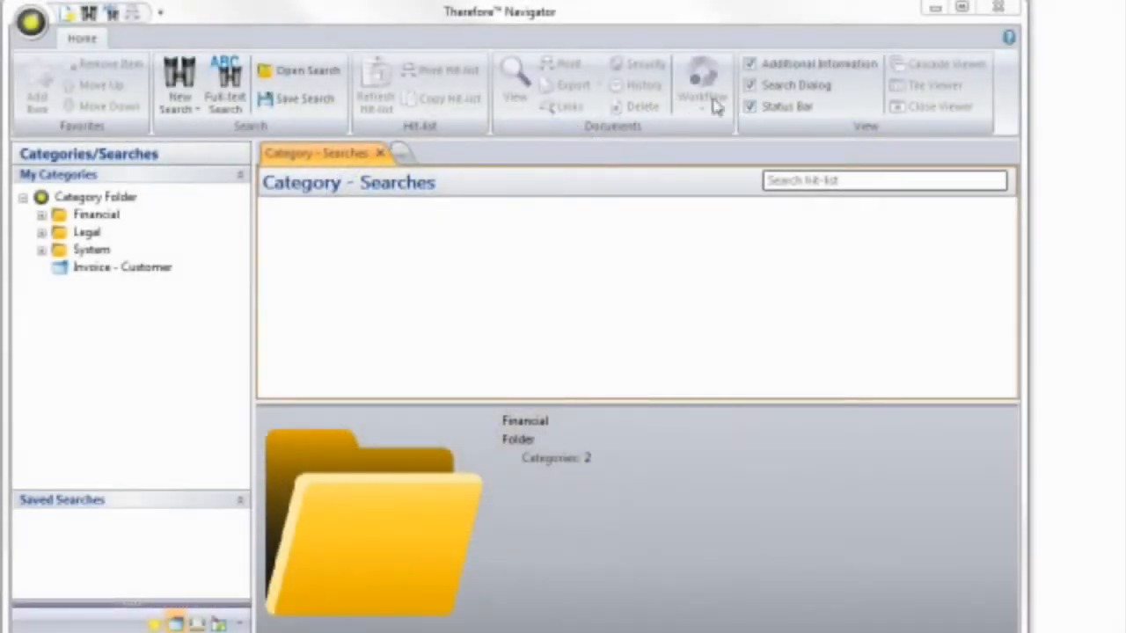
Peek at the application menu, then expand Financial to reveal Delivery Notes and Incoming invoice.
left_click(28, 24)
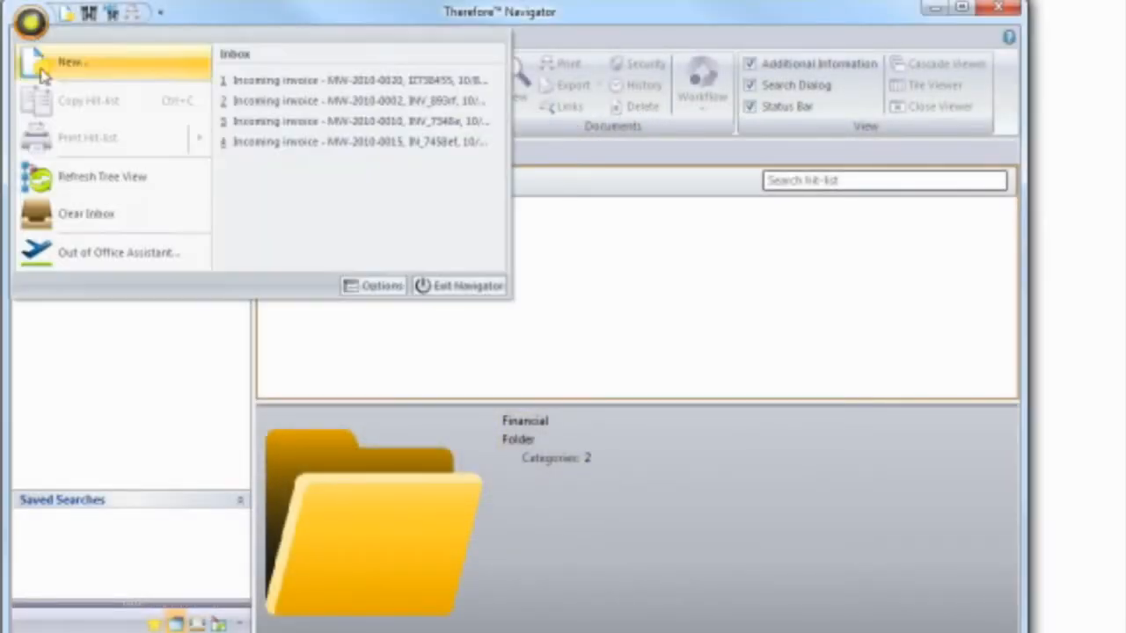
left_click(28, 24)
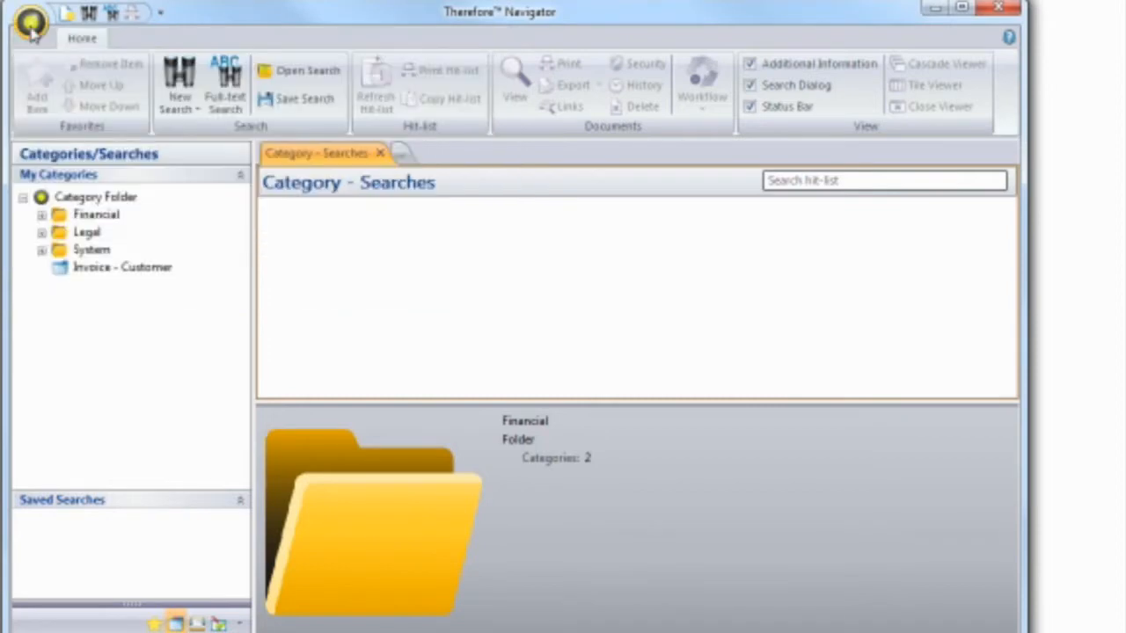
mouse_move(32, 26)
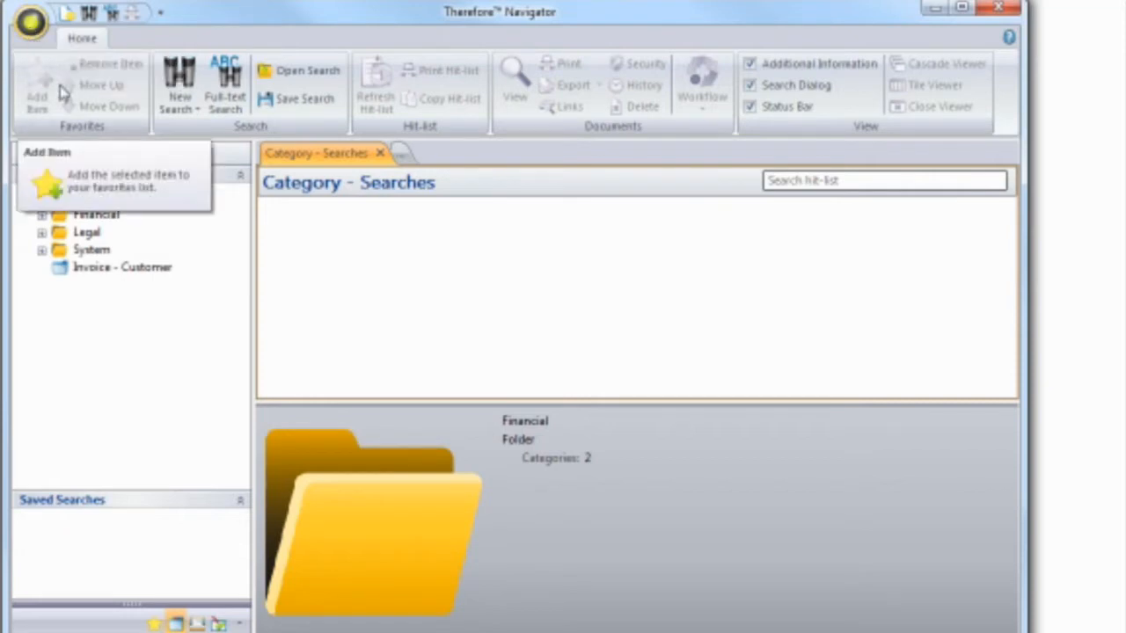
left_click(42, 218)
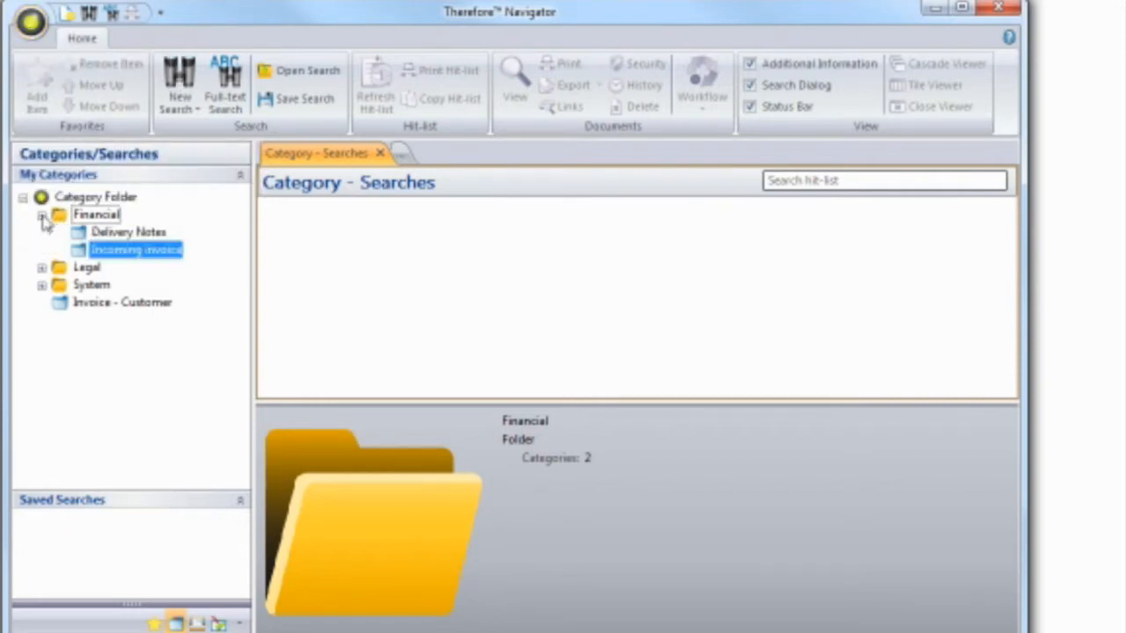
Search Incoming invoice for Supplier ID 01, listing seven invoices.
double_click(134, 250)
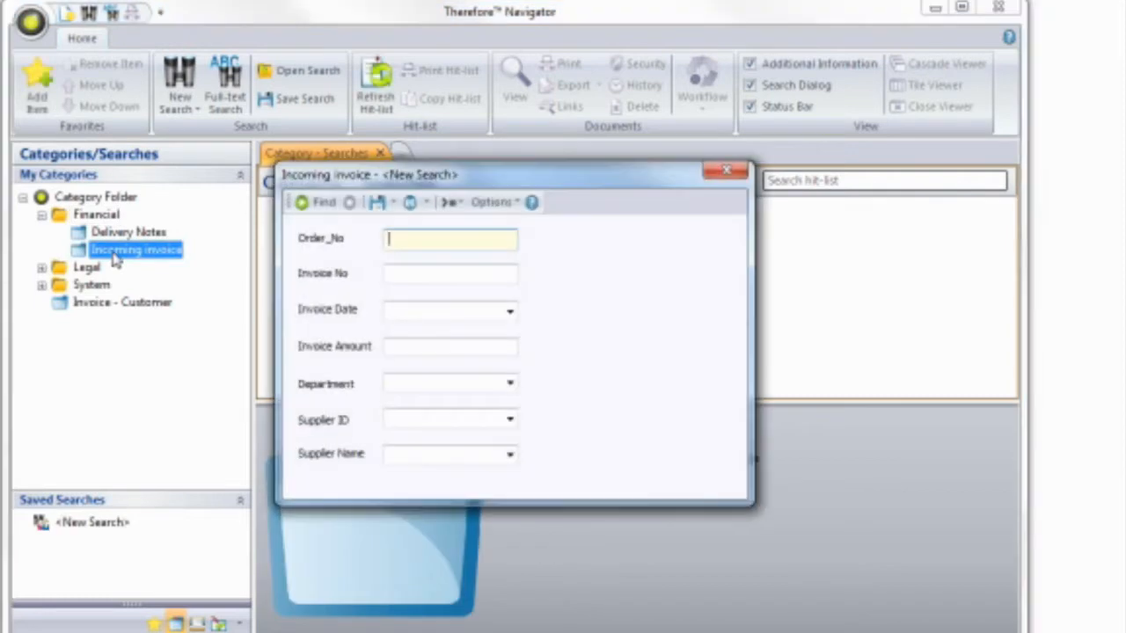
mouse_move(382, 296)
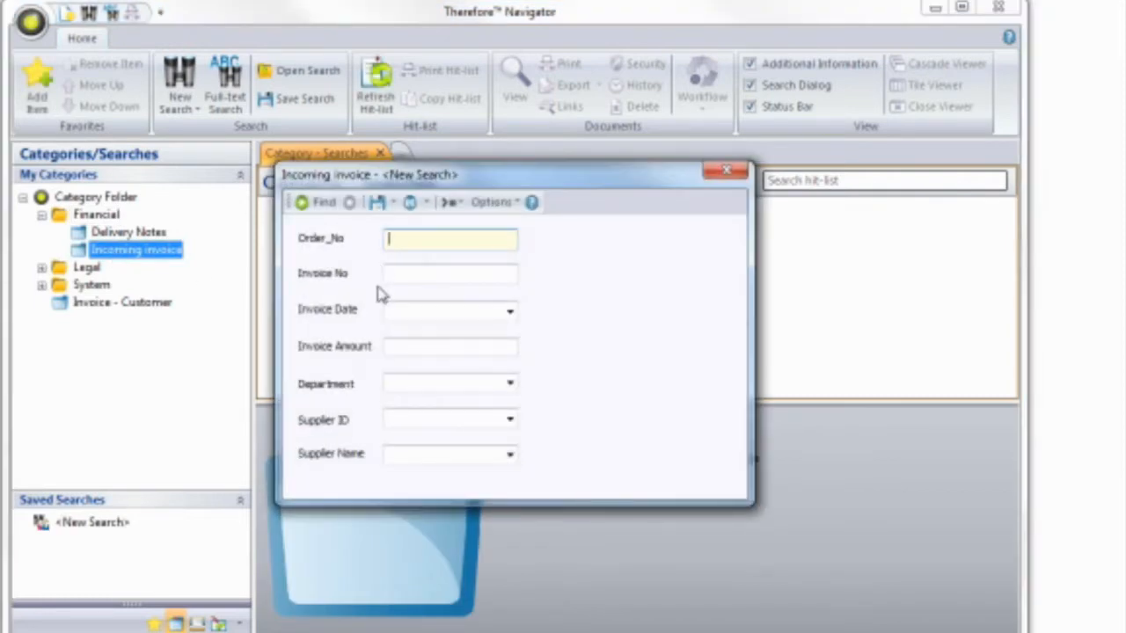
left_click(511, 418)
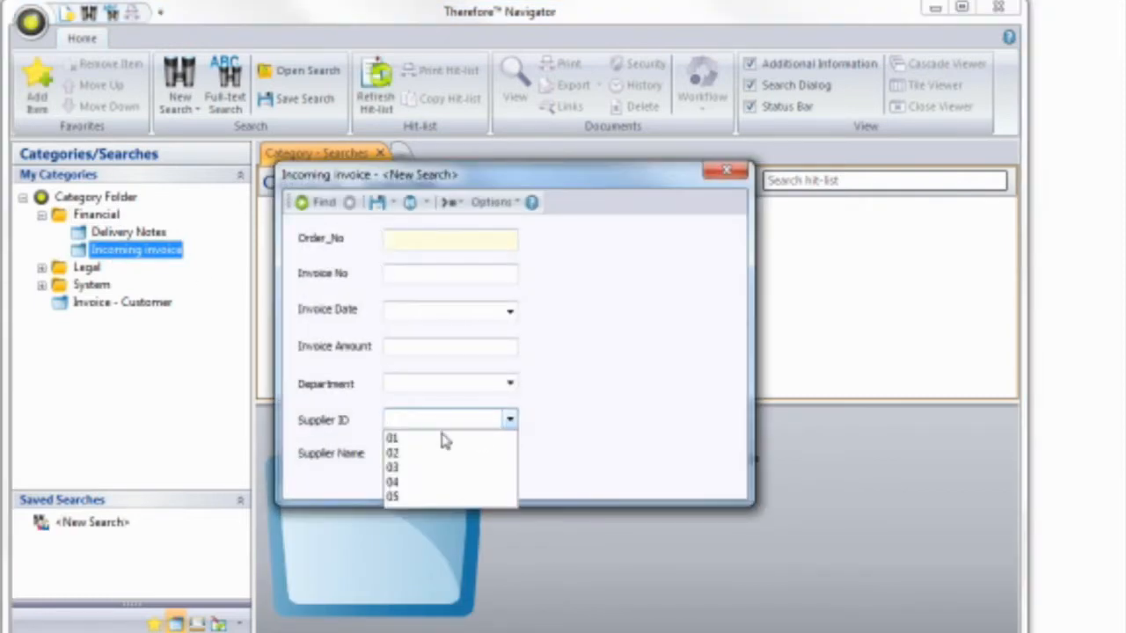
left_click(395, 436)
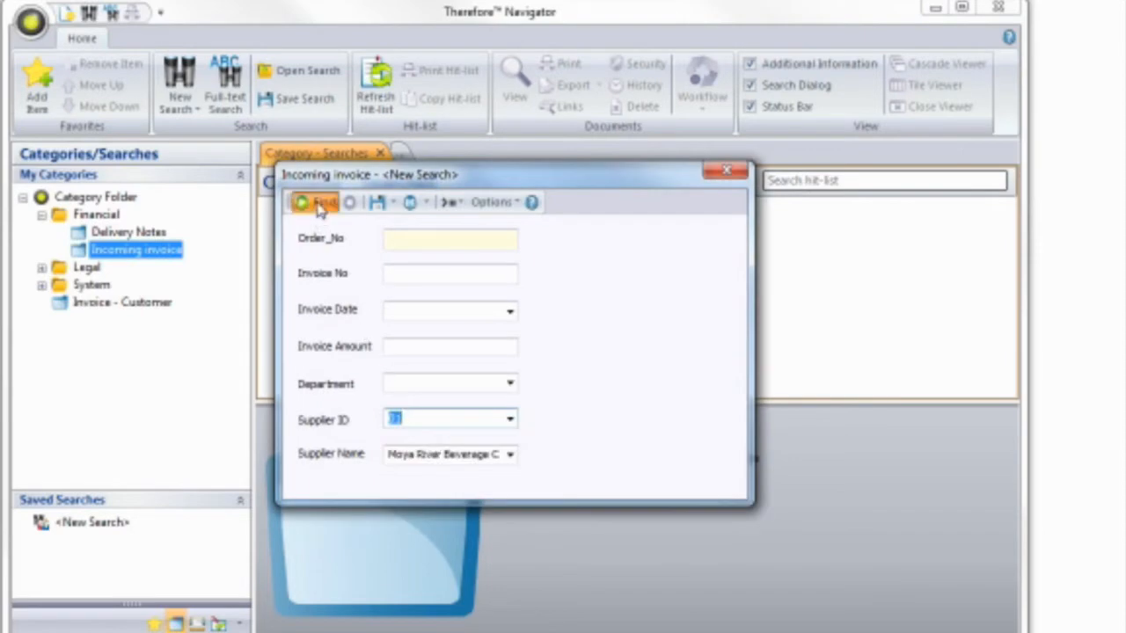
left_click(313, 202)
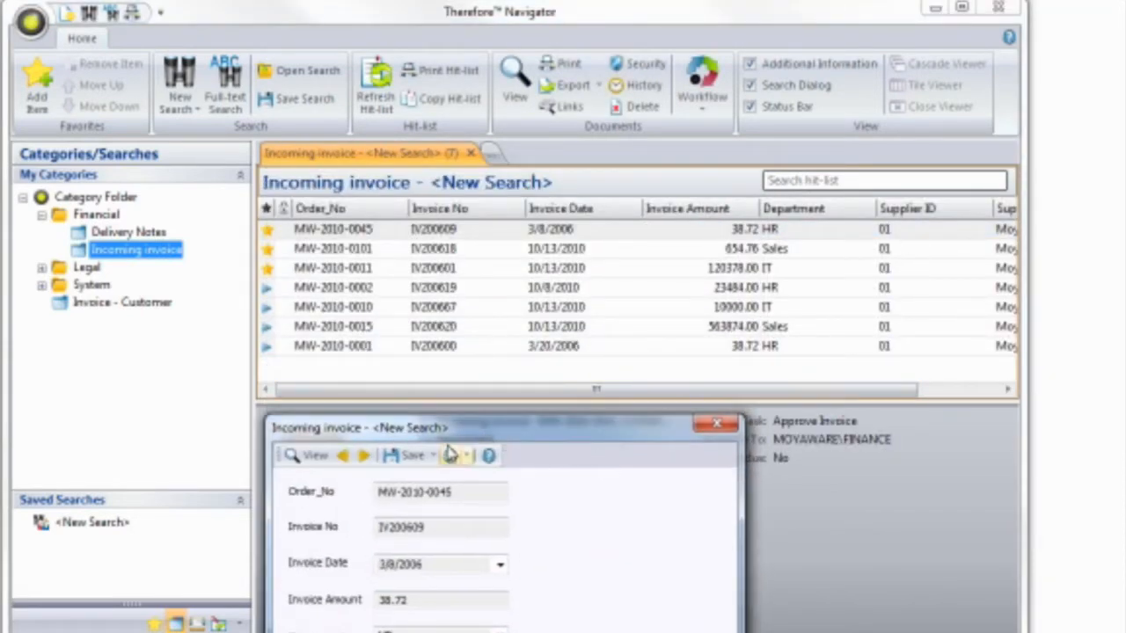
Save the query locally as the saved search Supplier01 Invoices.
left_click(465, 454)
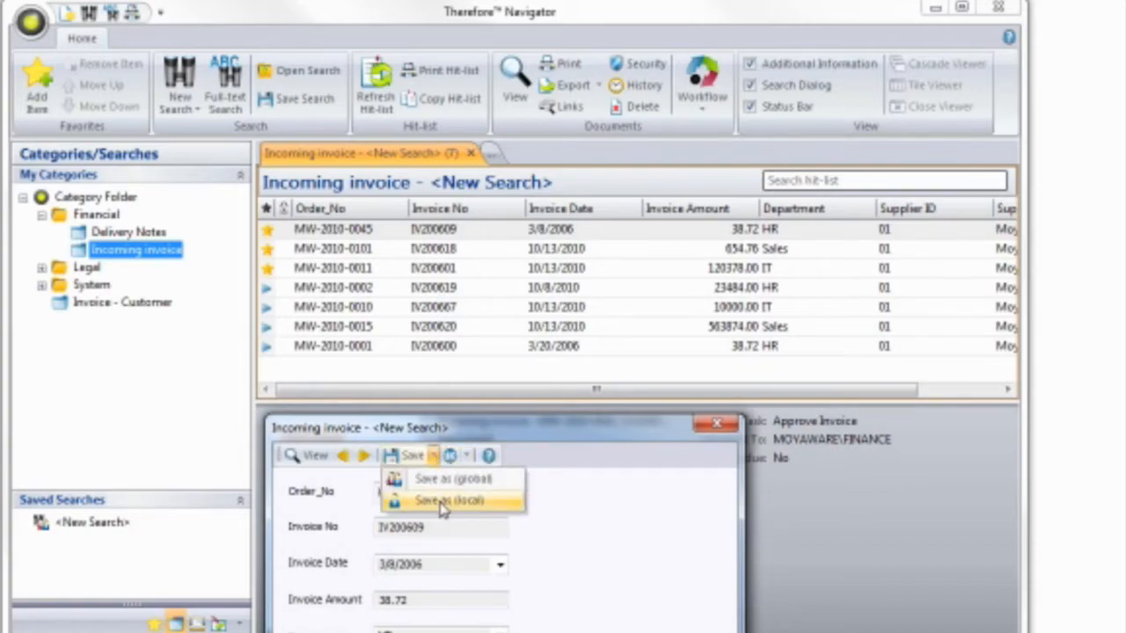
left_click(449, 499)
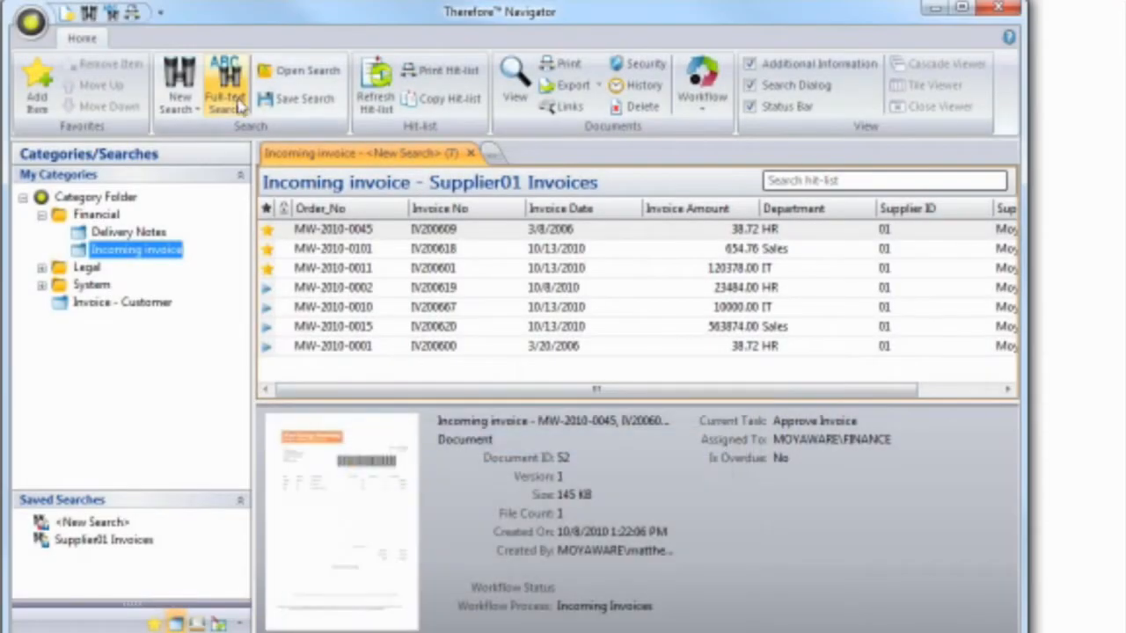
Full-text search for Technical, then bring up the Invoices & Delivery Notes search form.
left_click(225, 84)
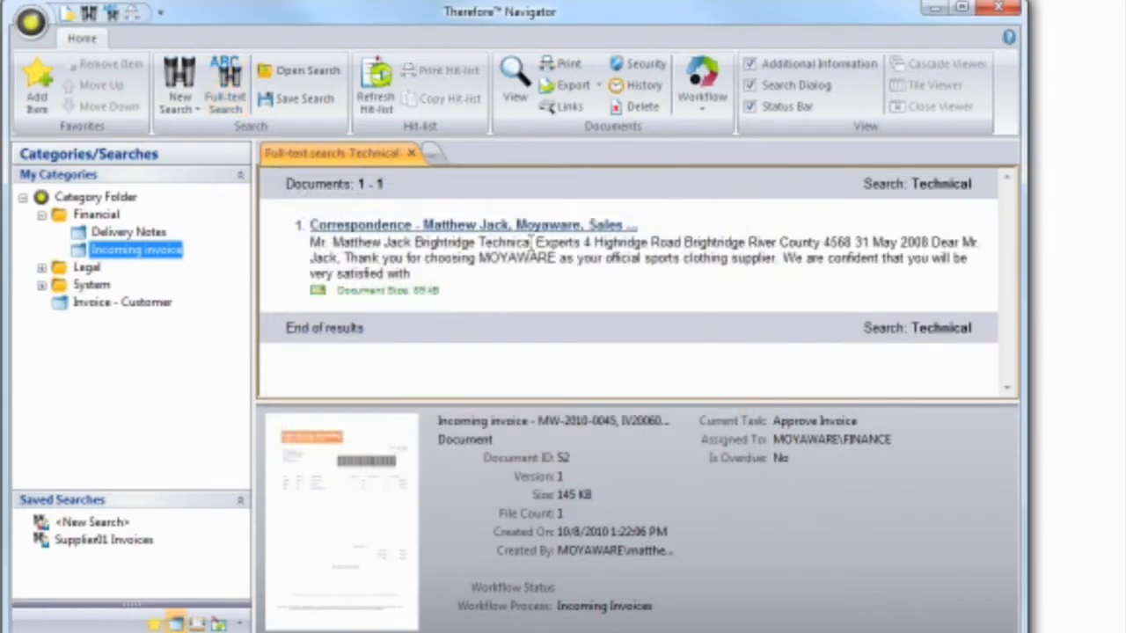
left_click(95, 197)
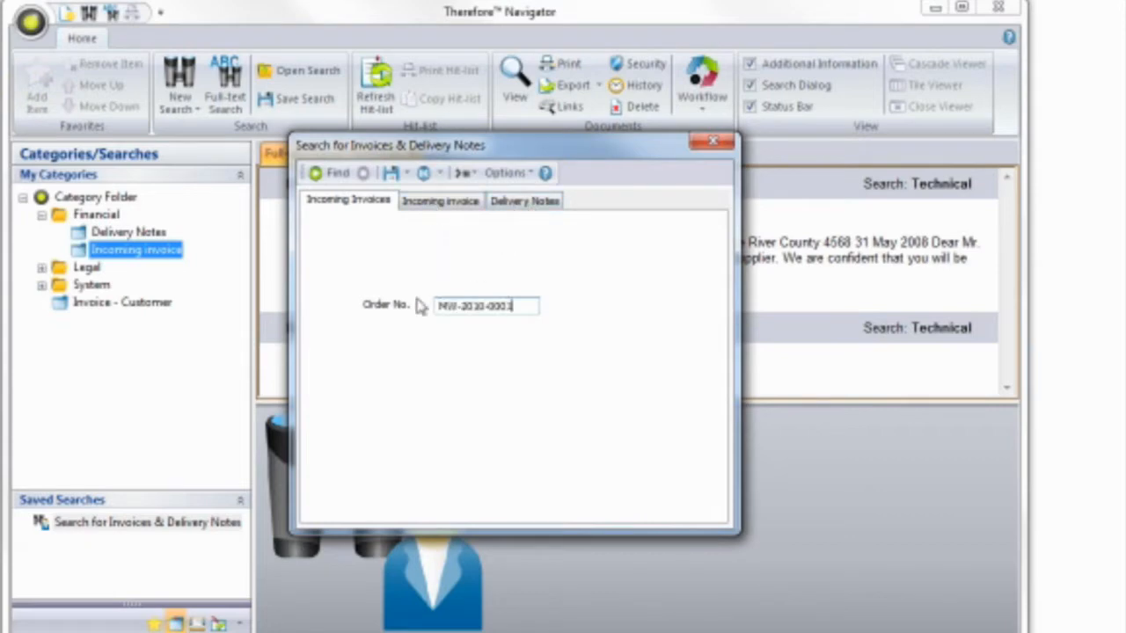
Run the search and show the Incoming invoice hit-list with all eleven invoices.
left_click(331, 173)
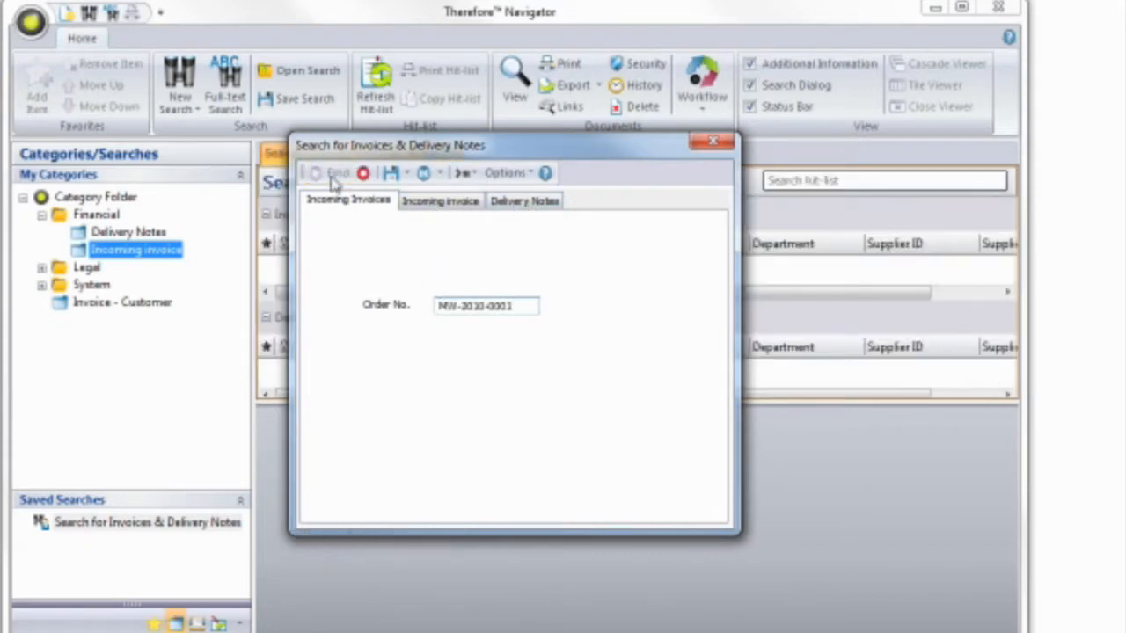
left_click(330, 172)
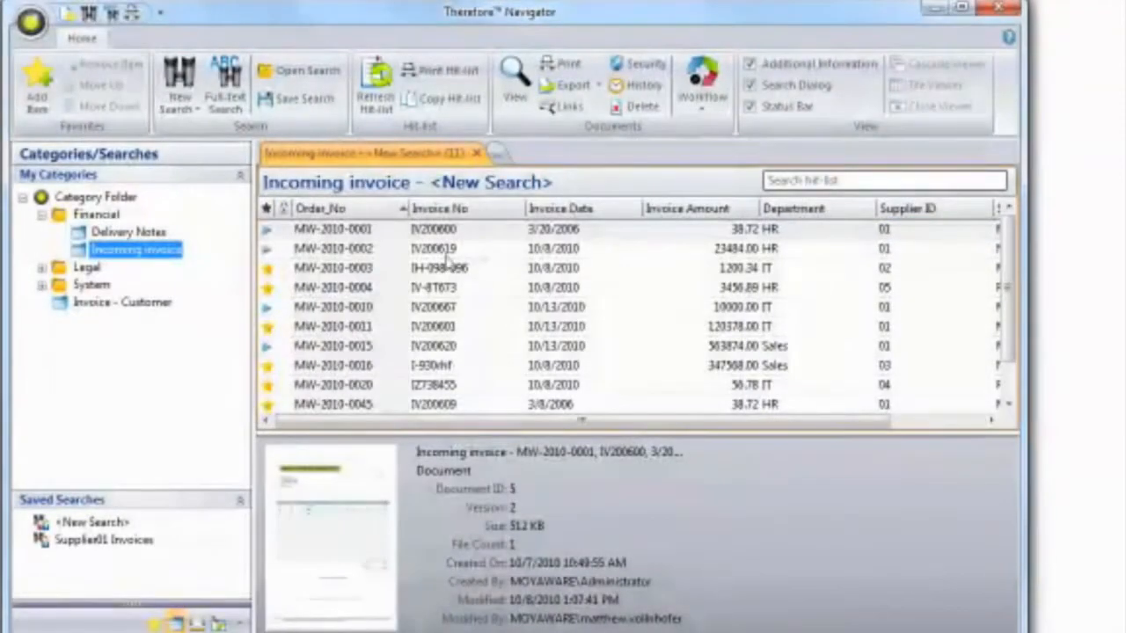
right_click(431, 248)
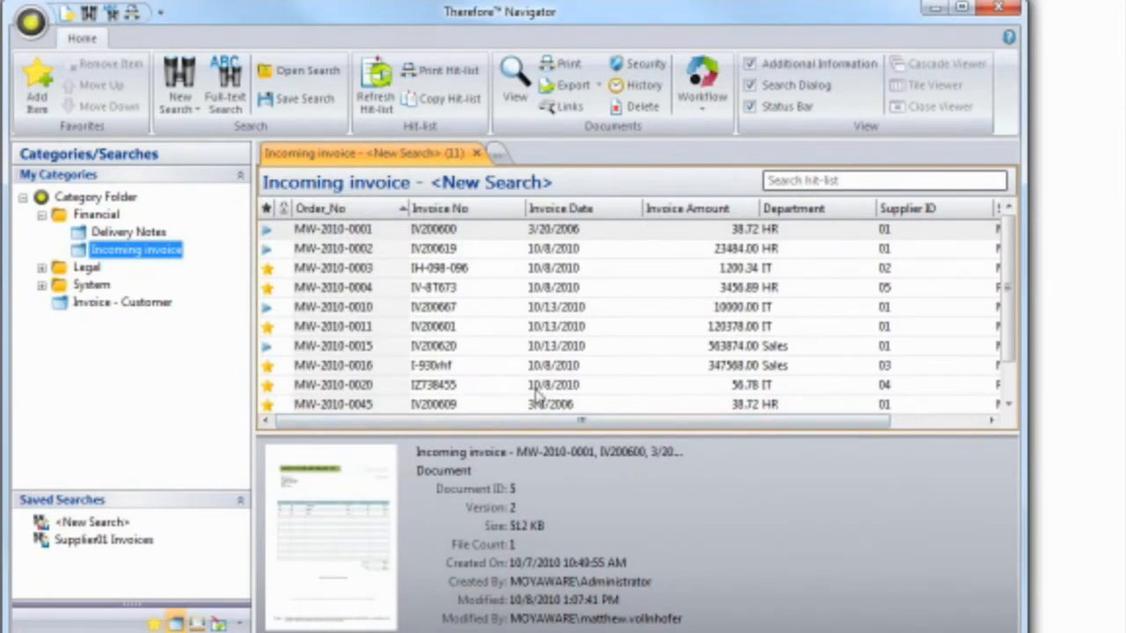
mouse_move(431, 343)
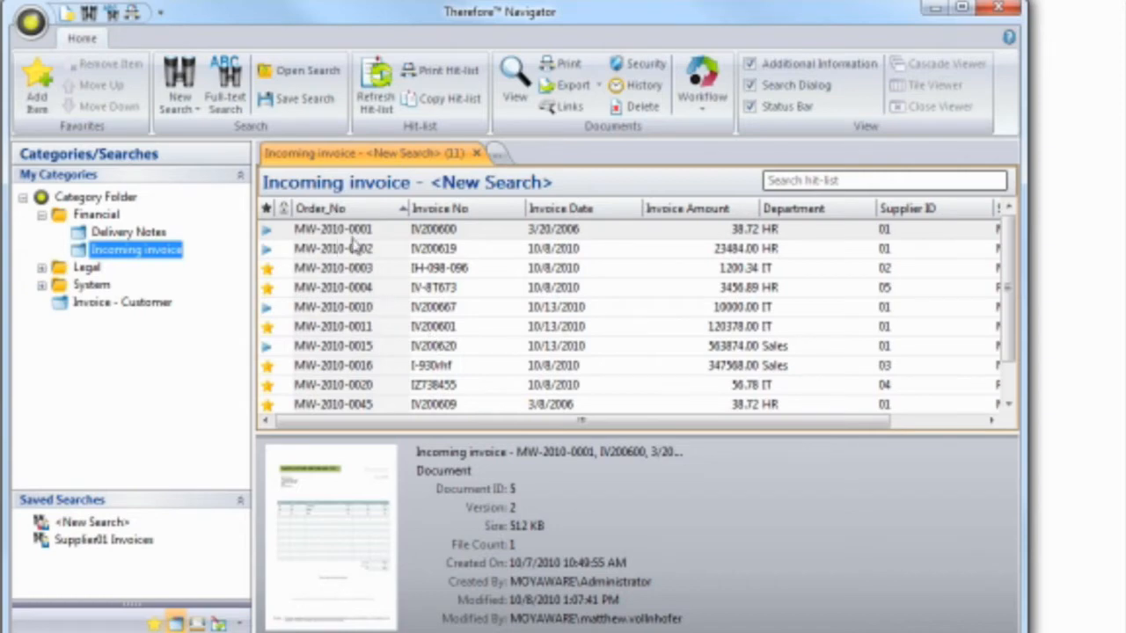
right_click(352, 248)
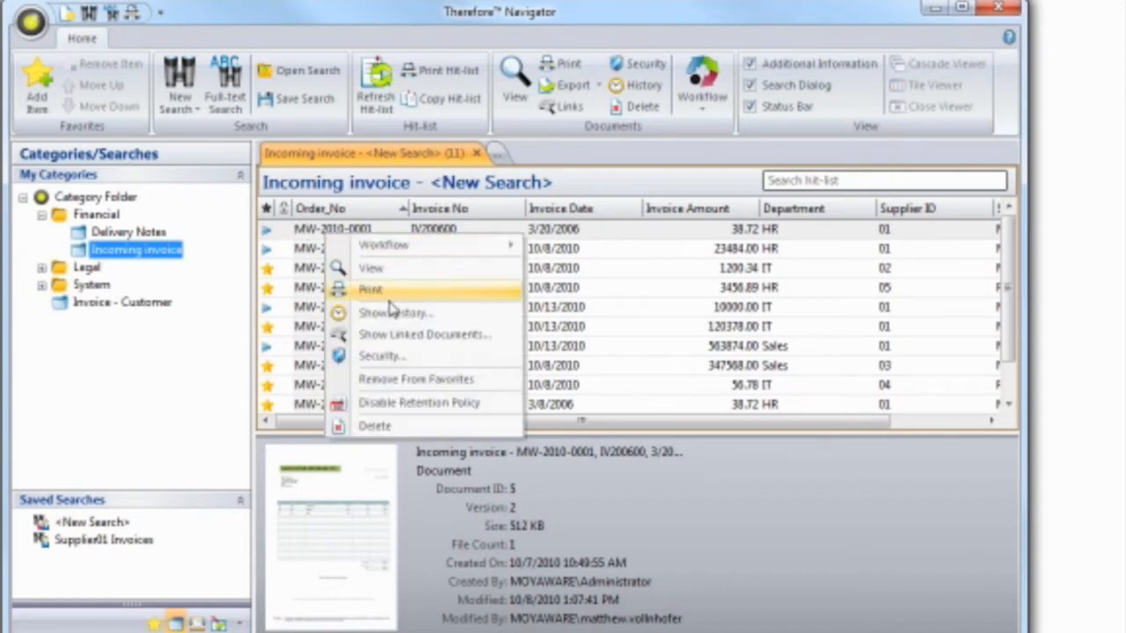
left_click(380, 355)
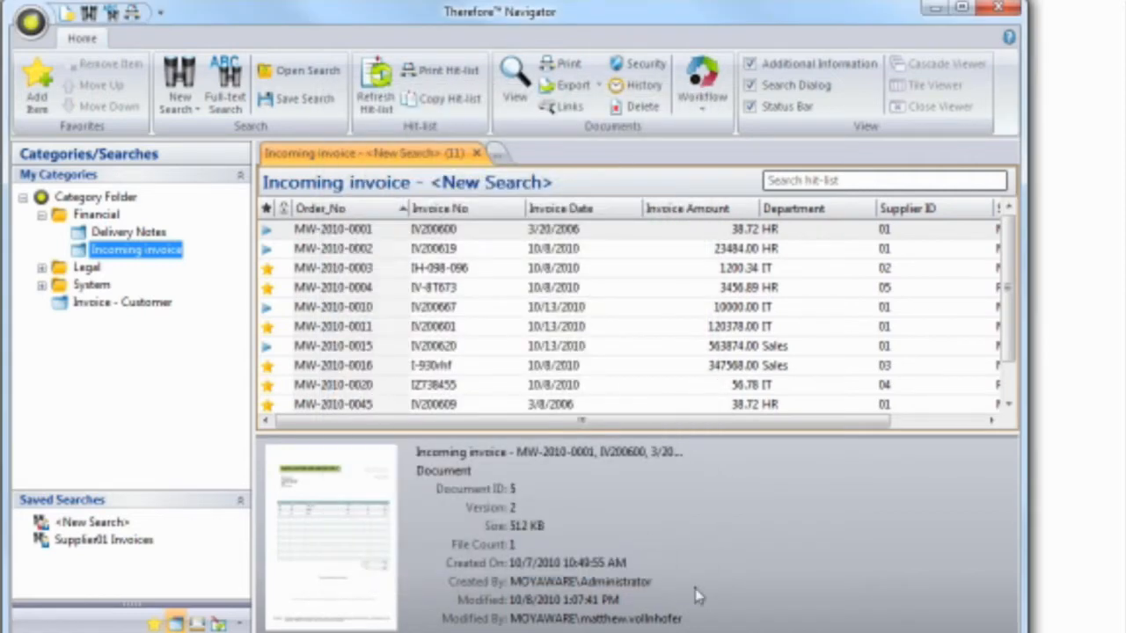
mouse_move(886, 274)
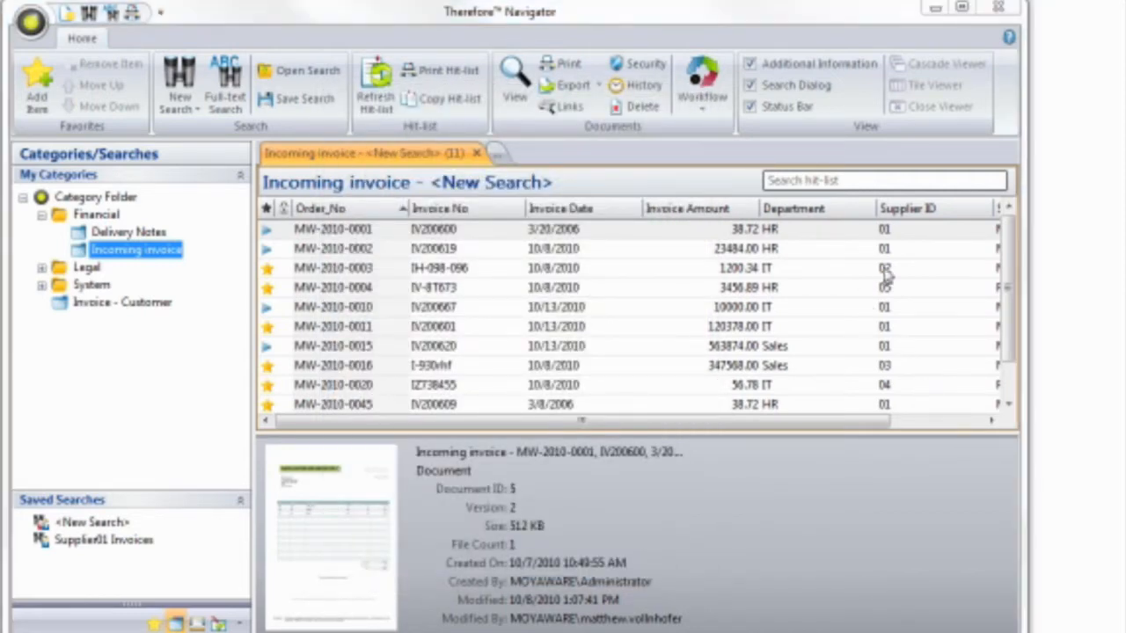
Filter the hit-list by HR down to four invoices, then clear it to show all eleven.
type("H")
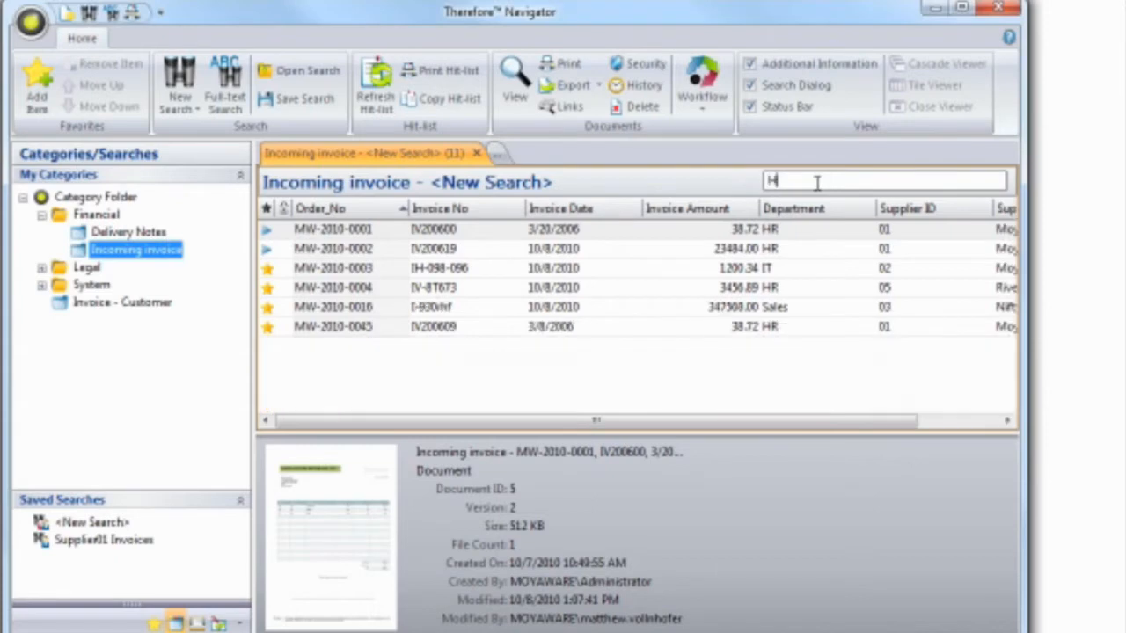
type("R")
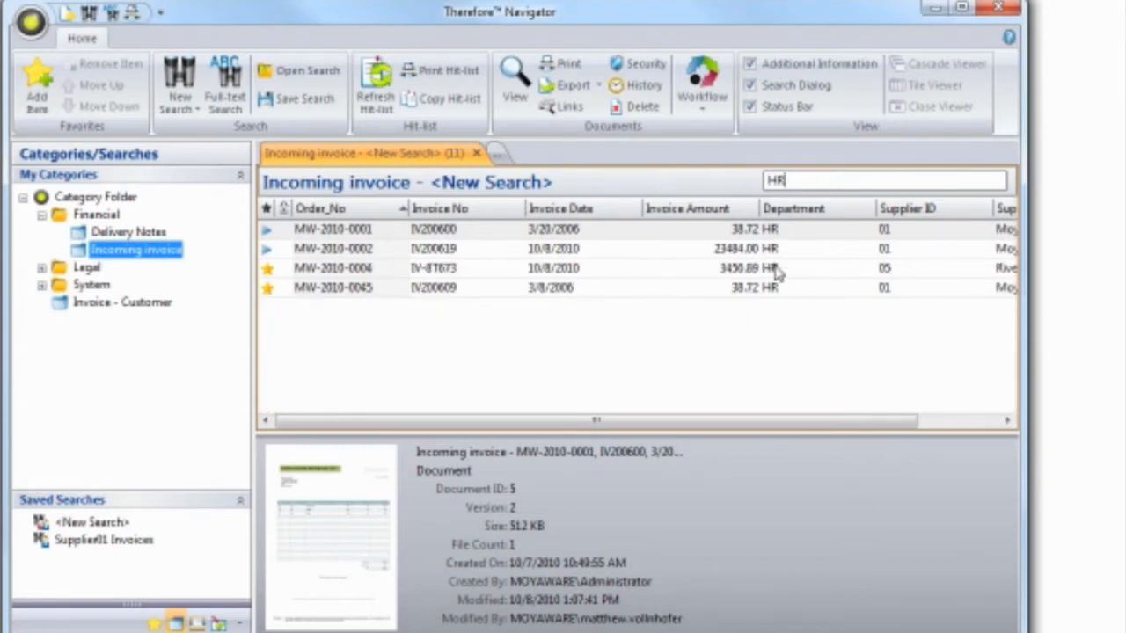
key("BackSpace")
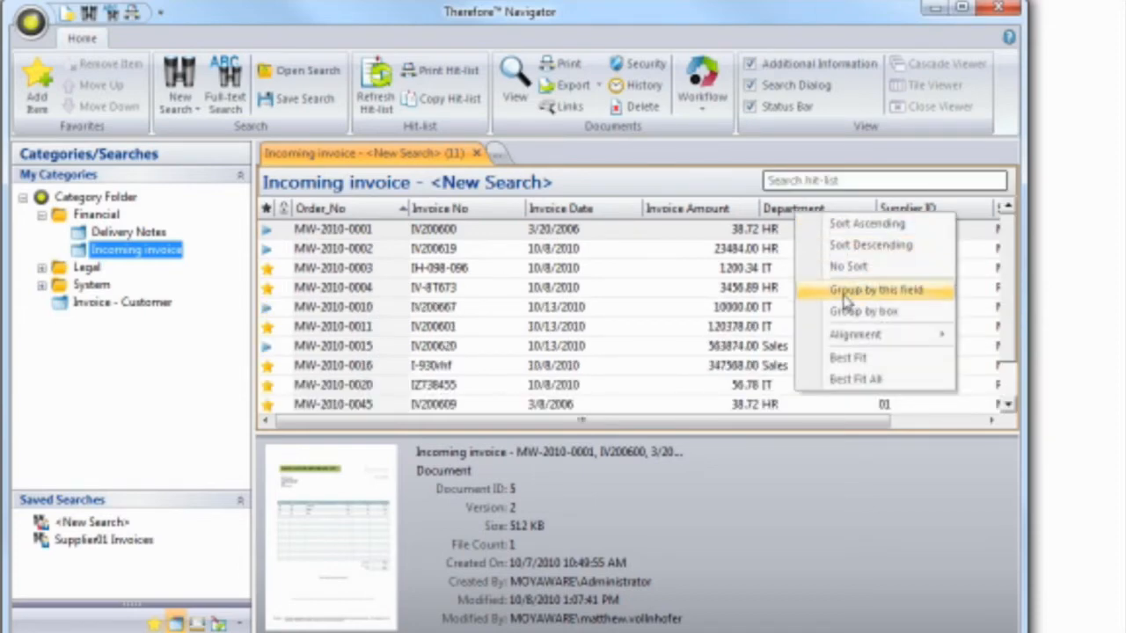
Group the invoice list by Department and select invoice MW-2010-0011.
left_click(877, 290)
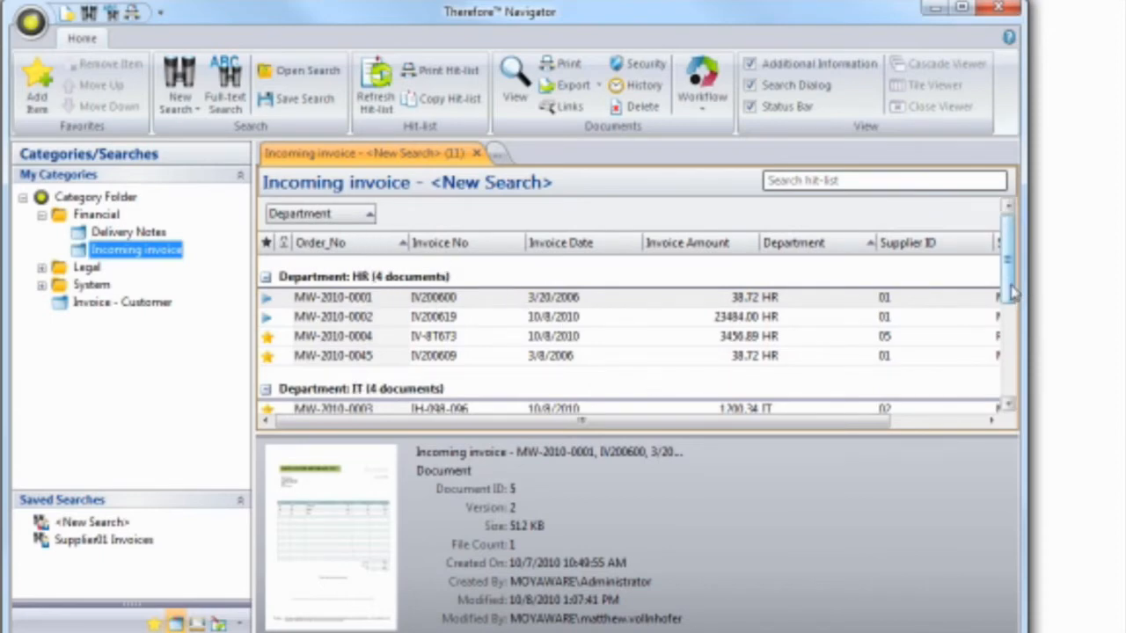
scroll("down", 3)
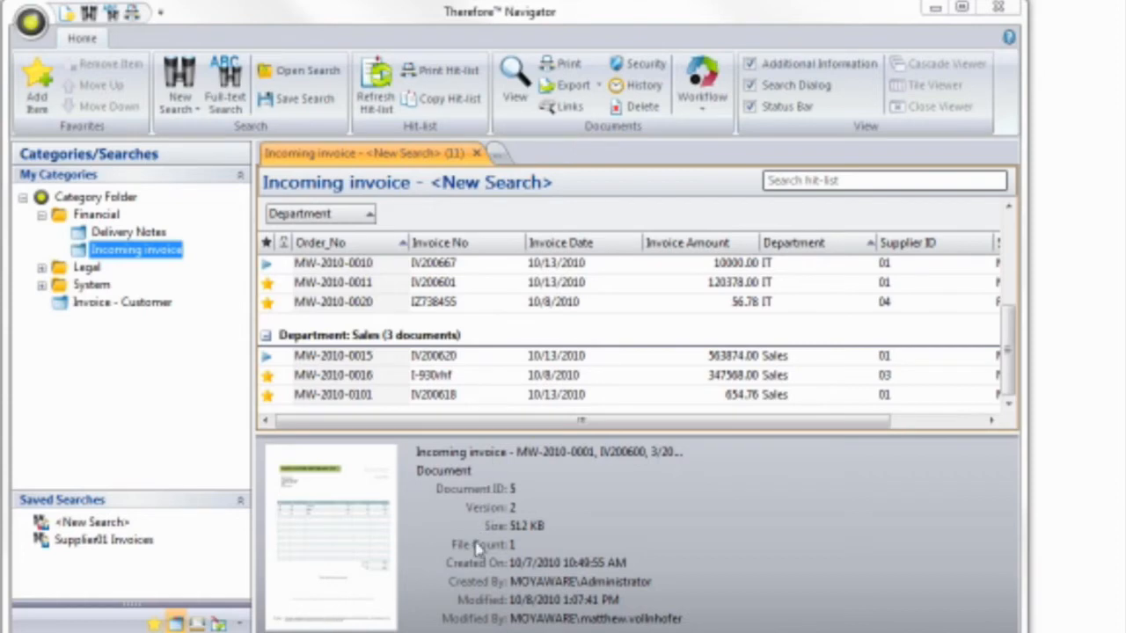
mouse_move(464, 602)
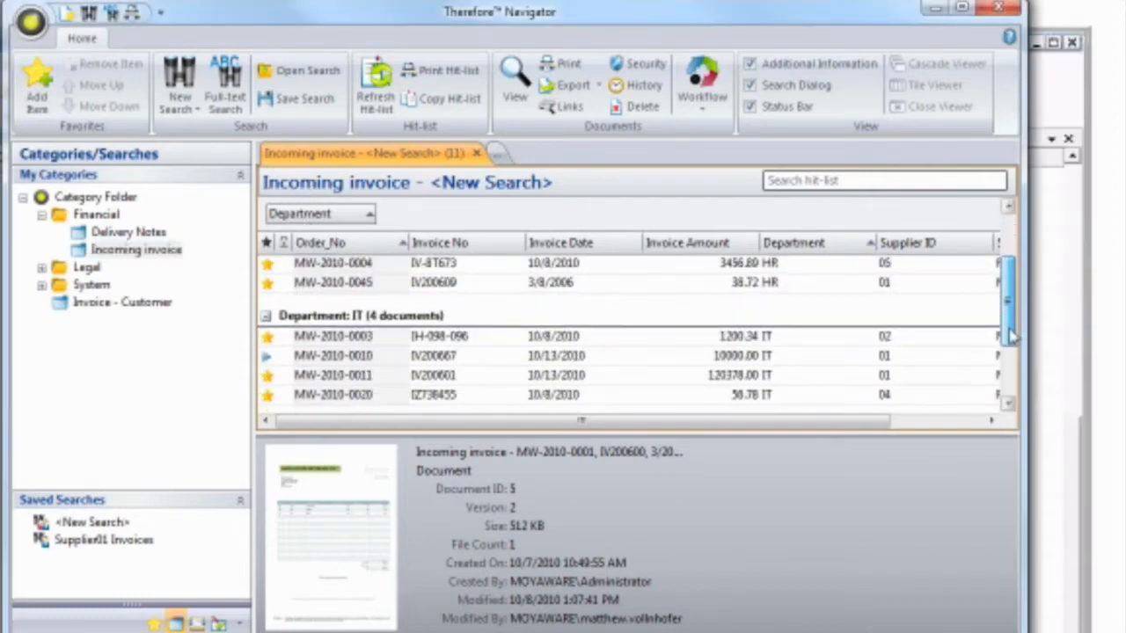
left_click(333, 375)
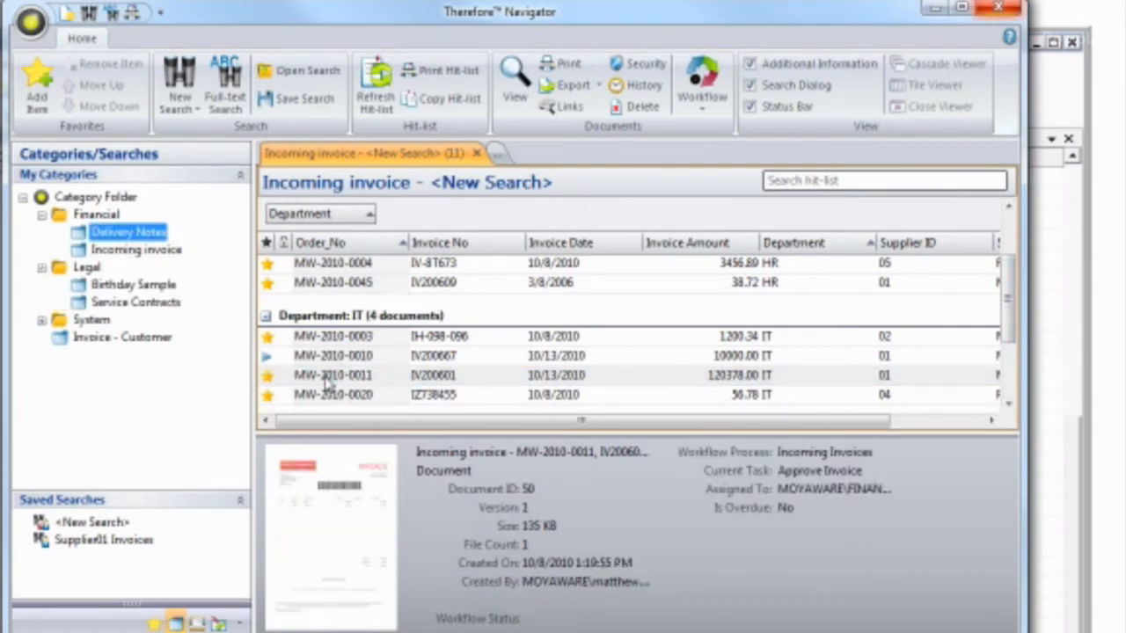
Open invoice MW-2010-0011 in Therefore Viewer with its linked delivery note.
double_click(333, 374)
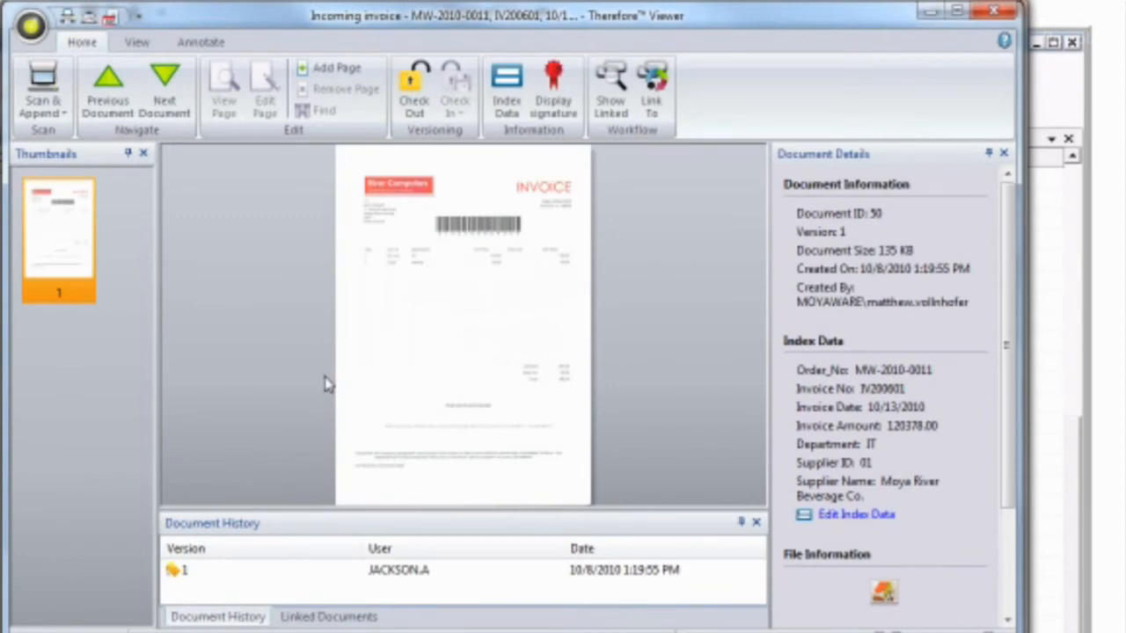
mouse_move(95, 238)
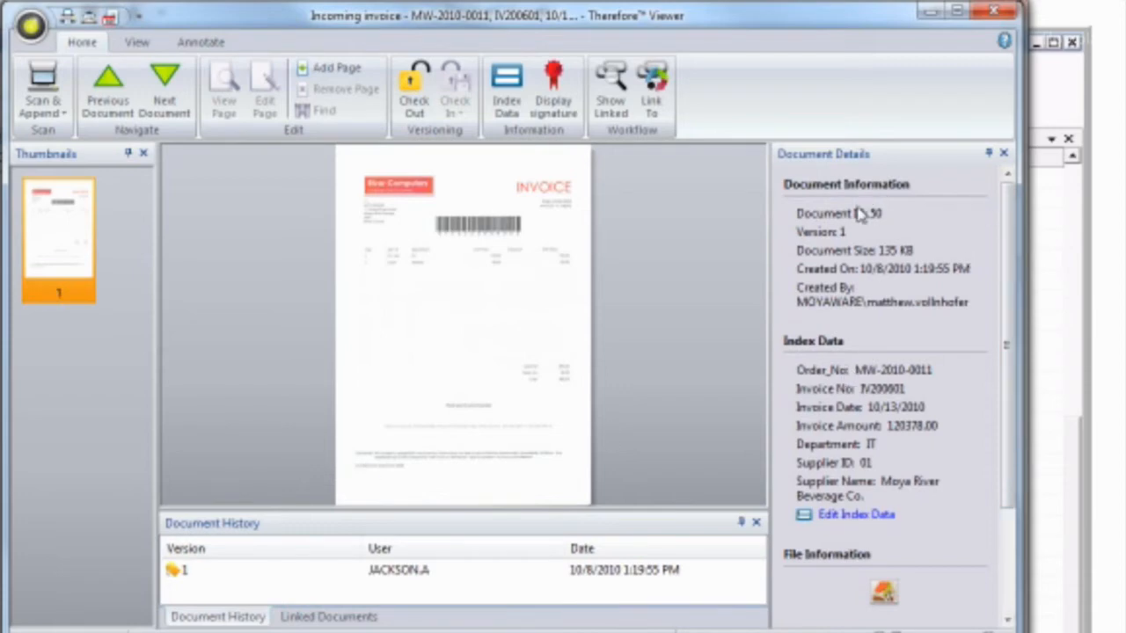
mouse_move(924, 413)
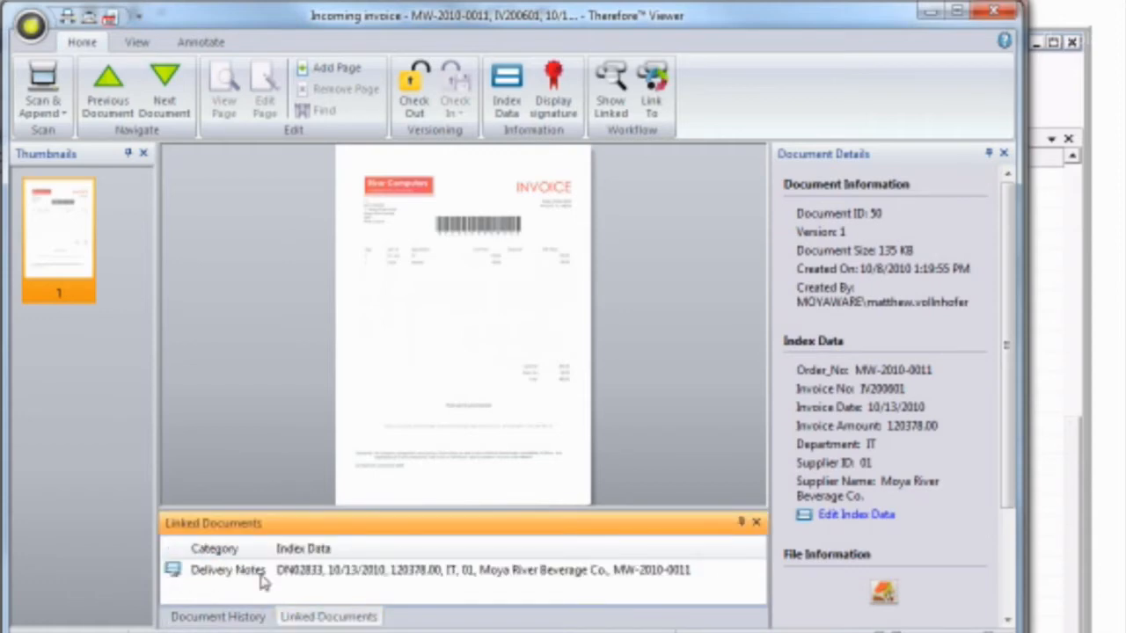
mouse_move(343, 584)
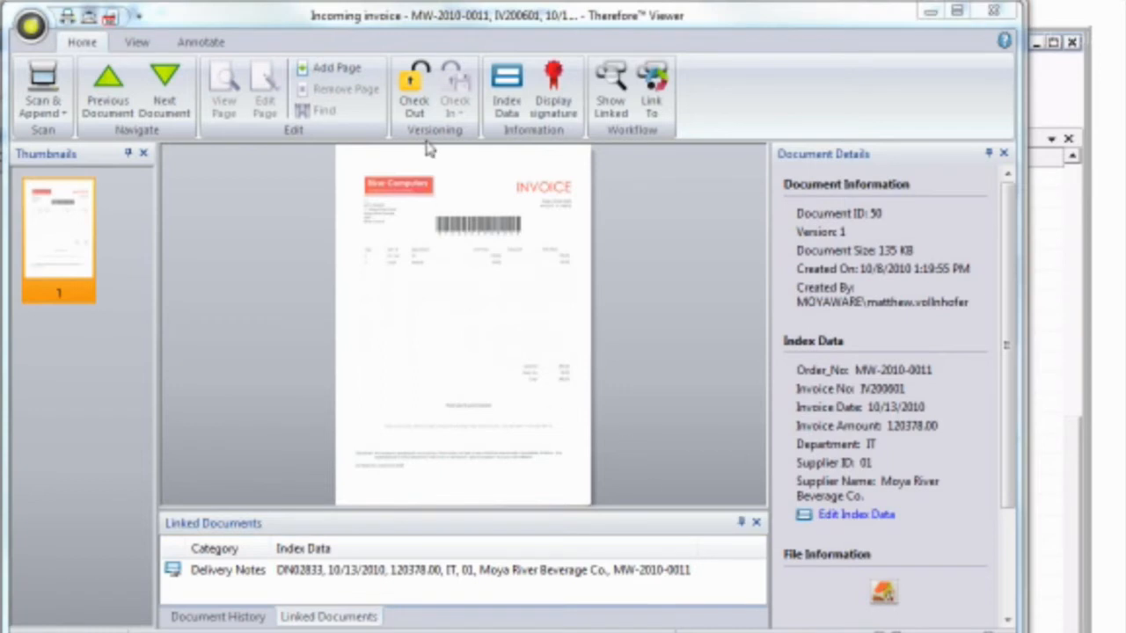
Check out invoice MW-2010-0011 and start adding a page from file.
left_click(413, 92)
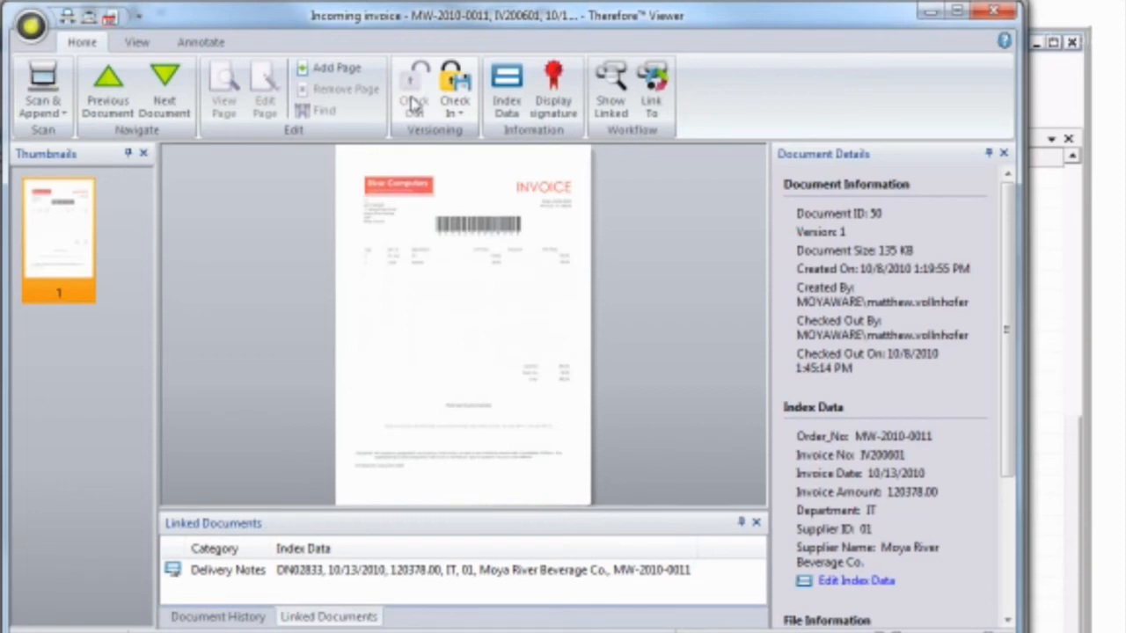
left_click(507, 88)
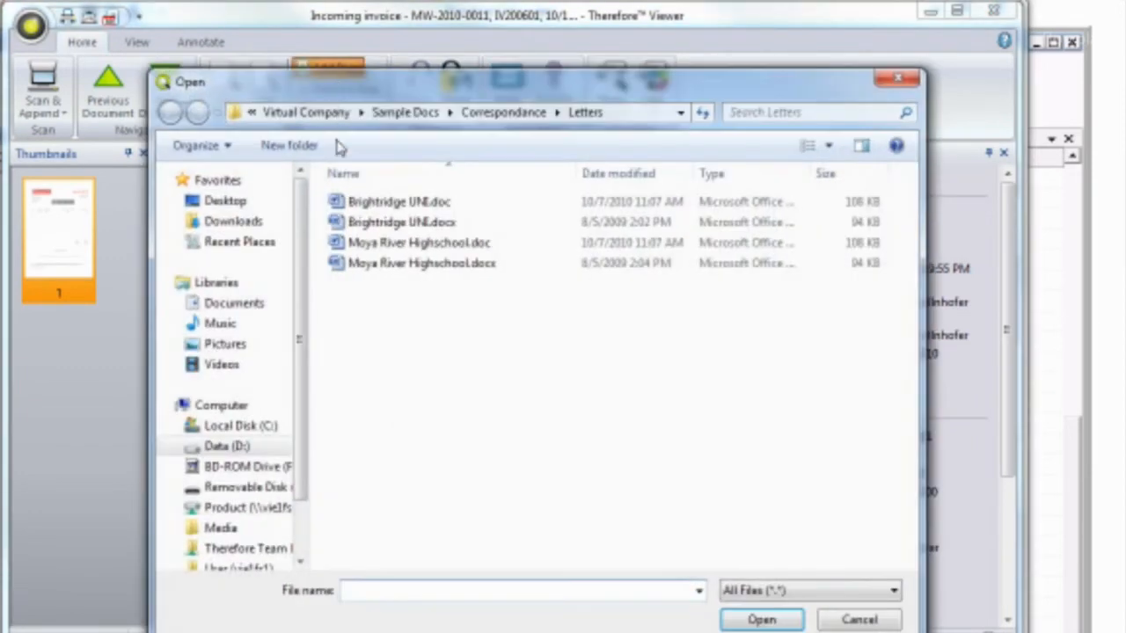
Add the Moya River Highschool letter as page 2, peek at Send options and cancel.
left_click(419, 243)
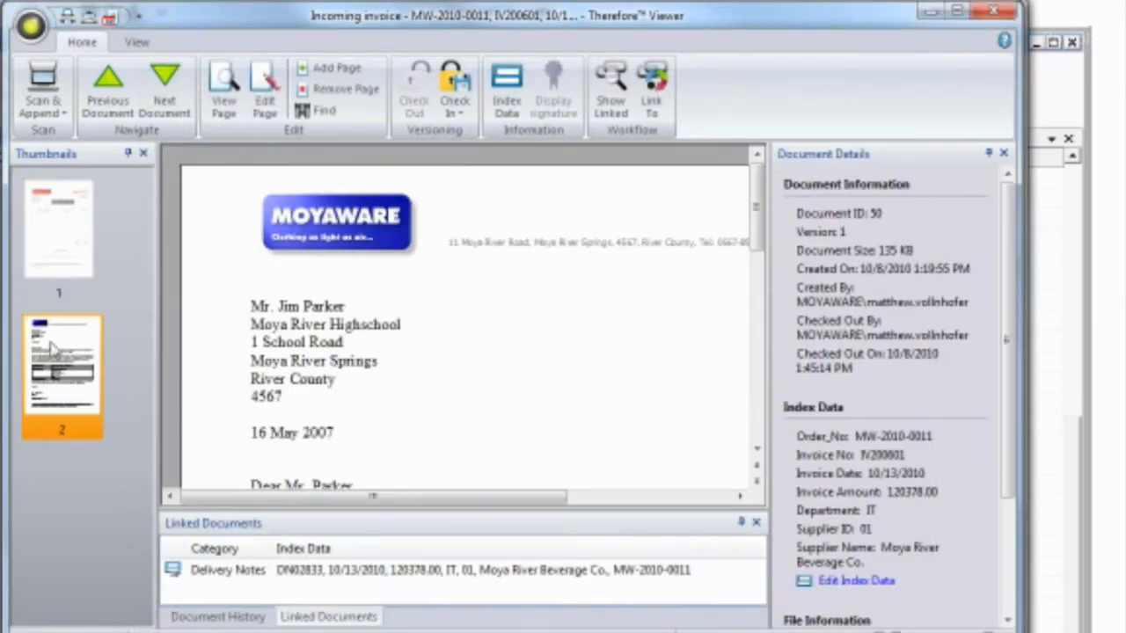
right_click(59, 370)
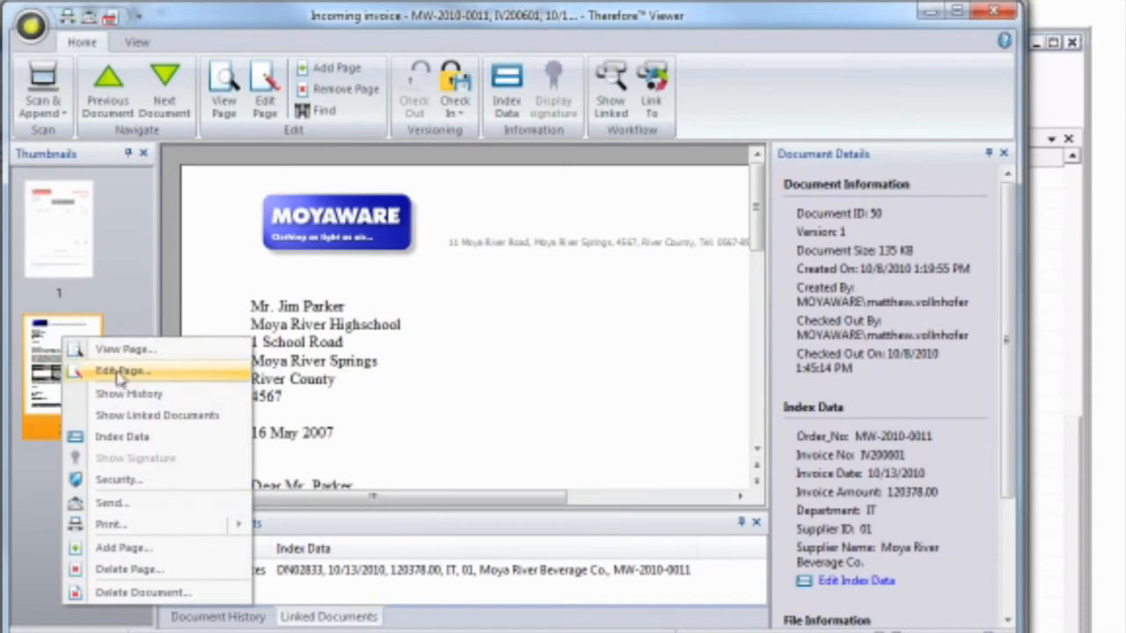
mouse_move(123, 370)
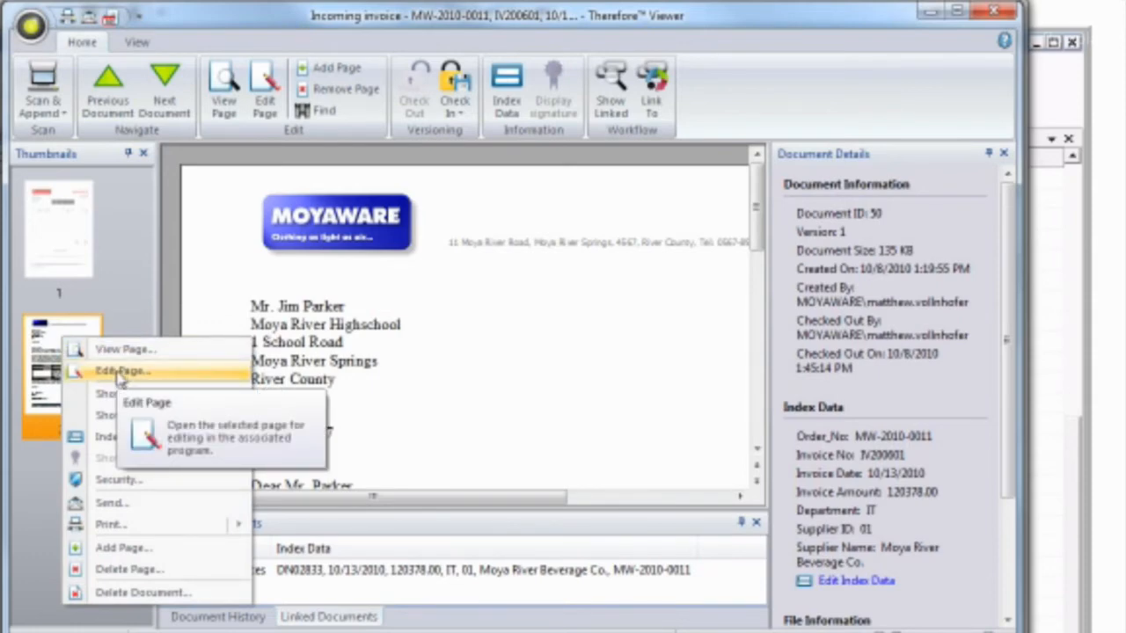
mouse_move(113, 525)
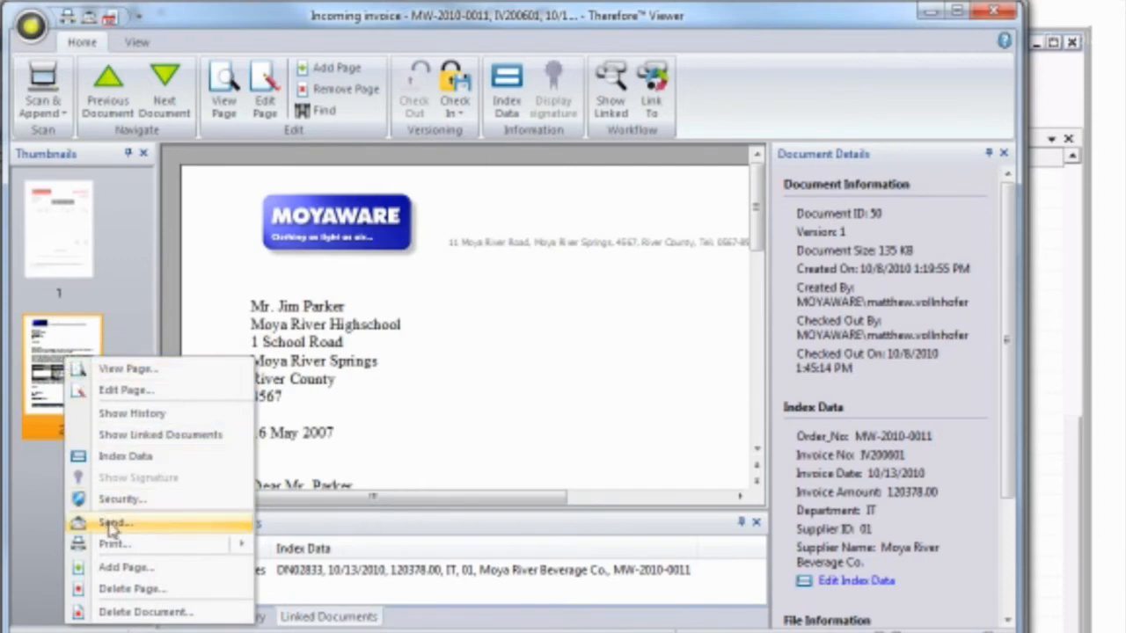
left_click(112, 523)
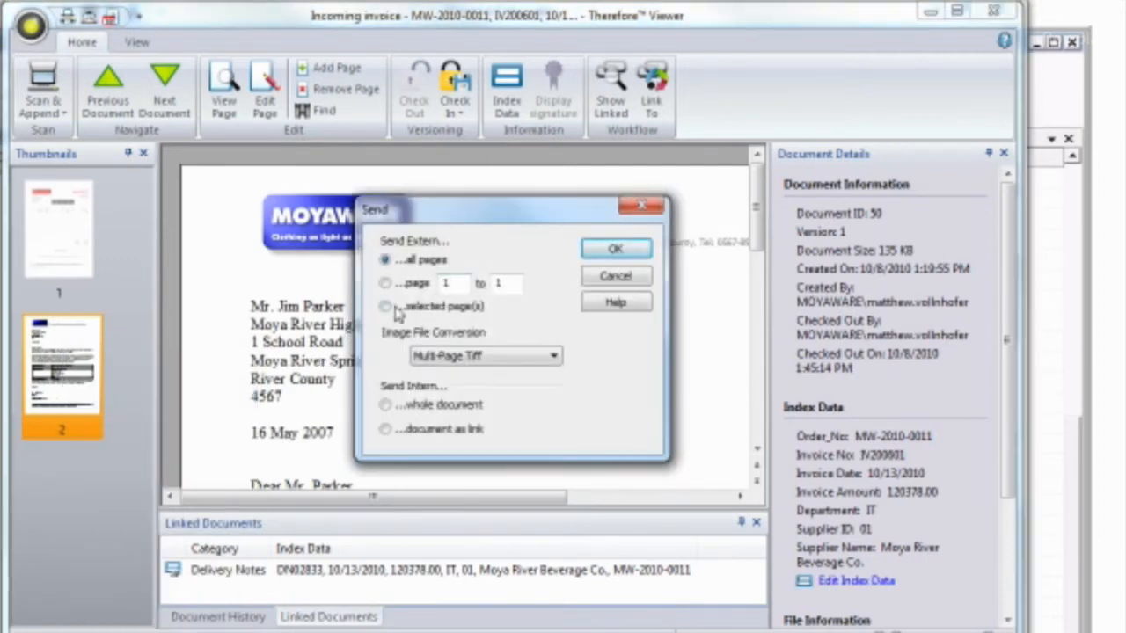
left_click(552, 355)
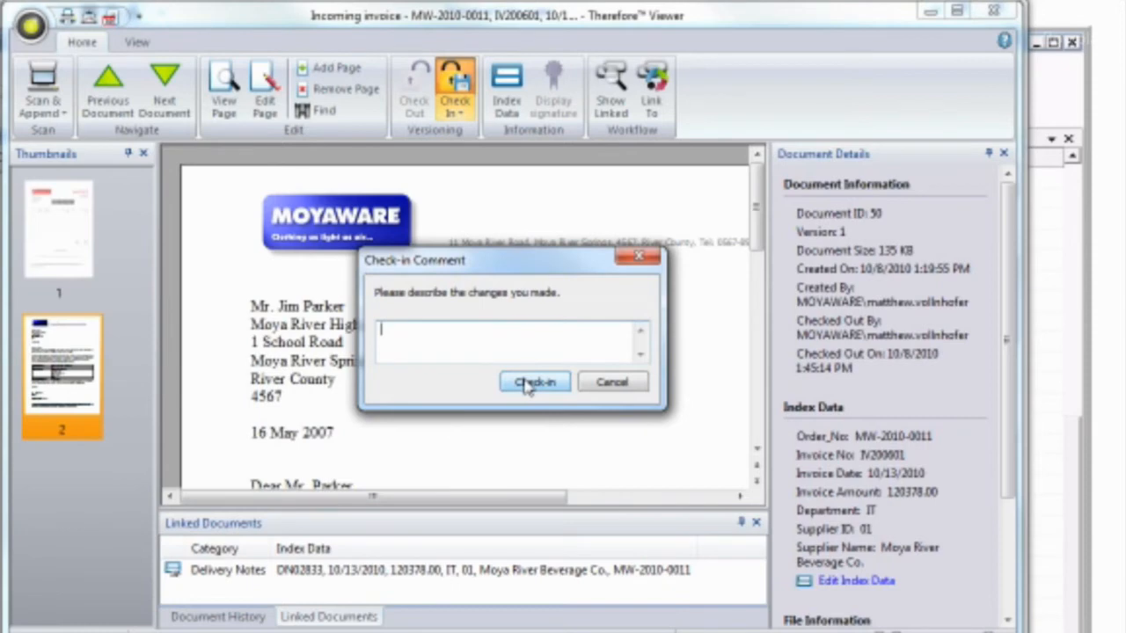
Check in invoice MW-2010-0011 as version 2, review its Document History, and close the Viewer.
left_click(535, 382)
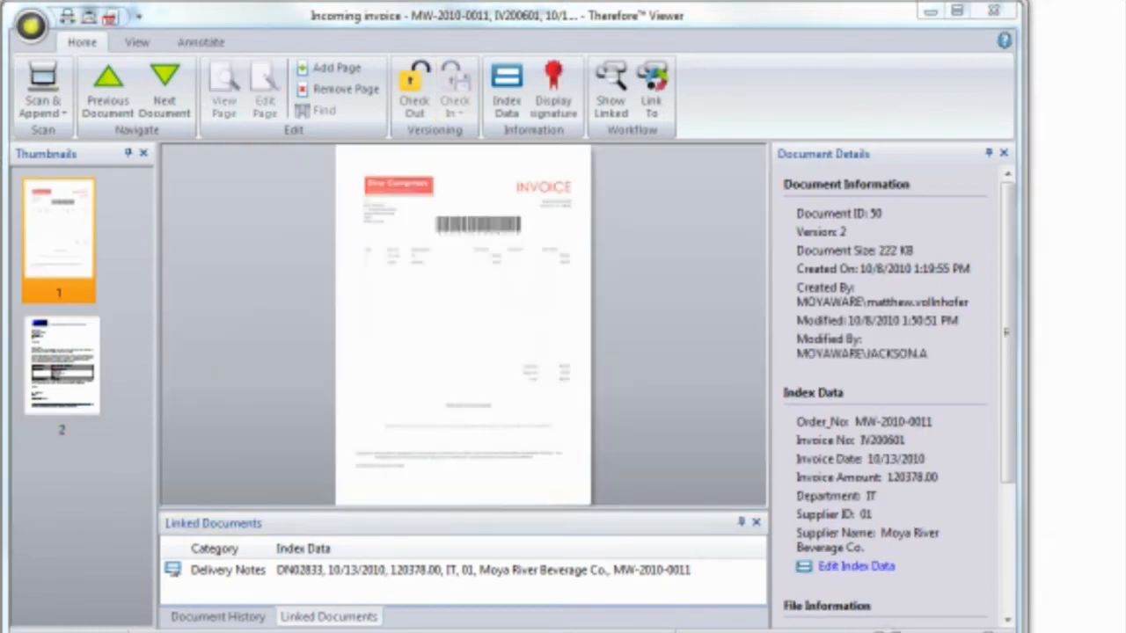
left_click(218, 616)
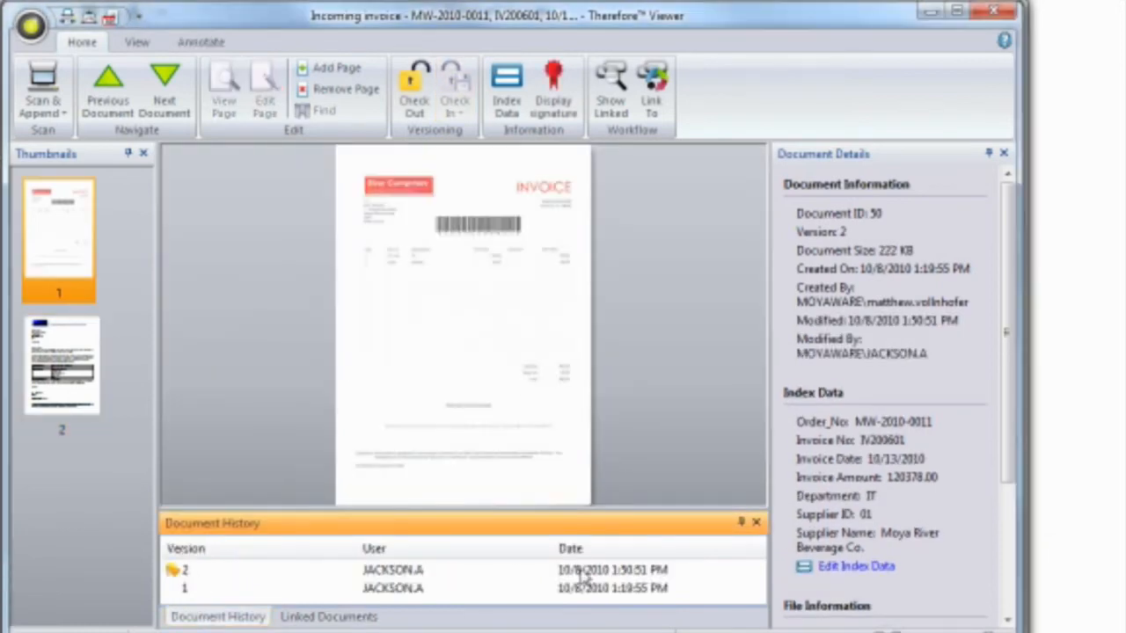
mouse_move(996, 12)
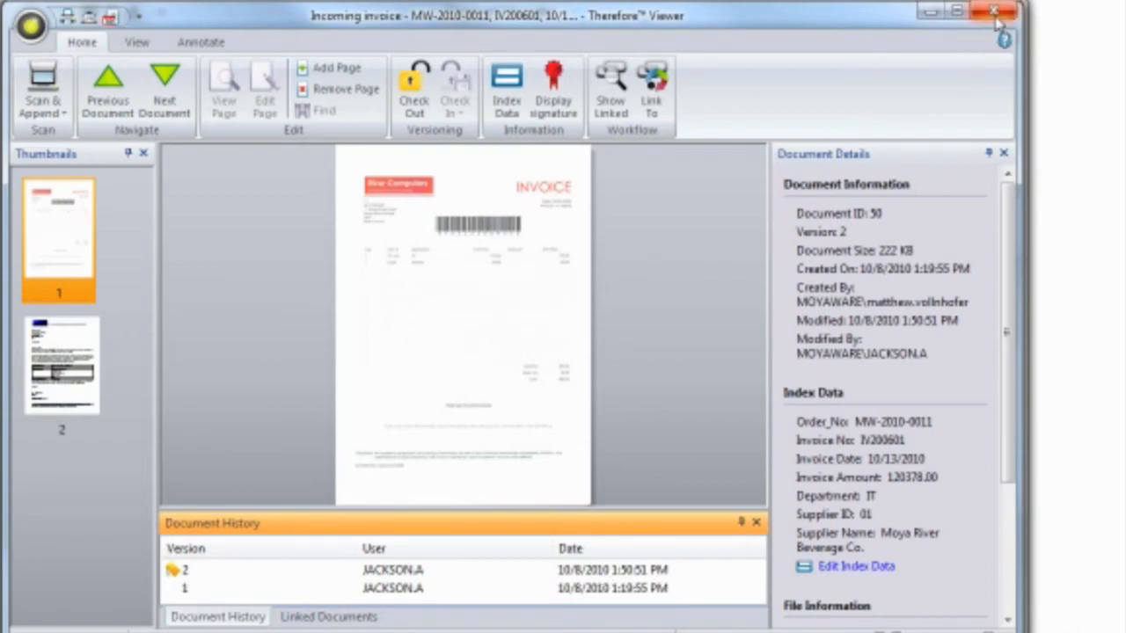
left_click(996, 11)
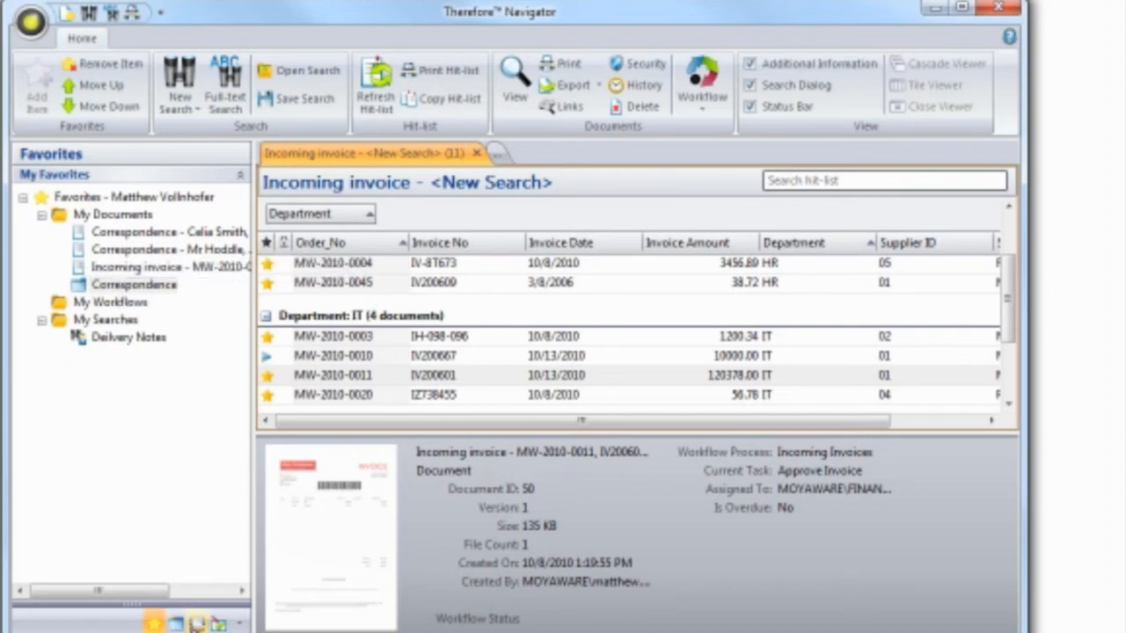
Show the Incoming Invoices worklist in the Workflow Inbox with its Approve Invoice instances.
left_click(149, 39)
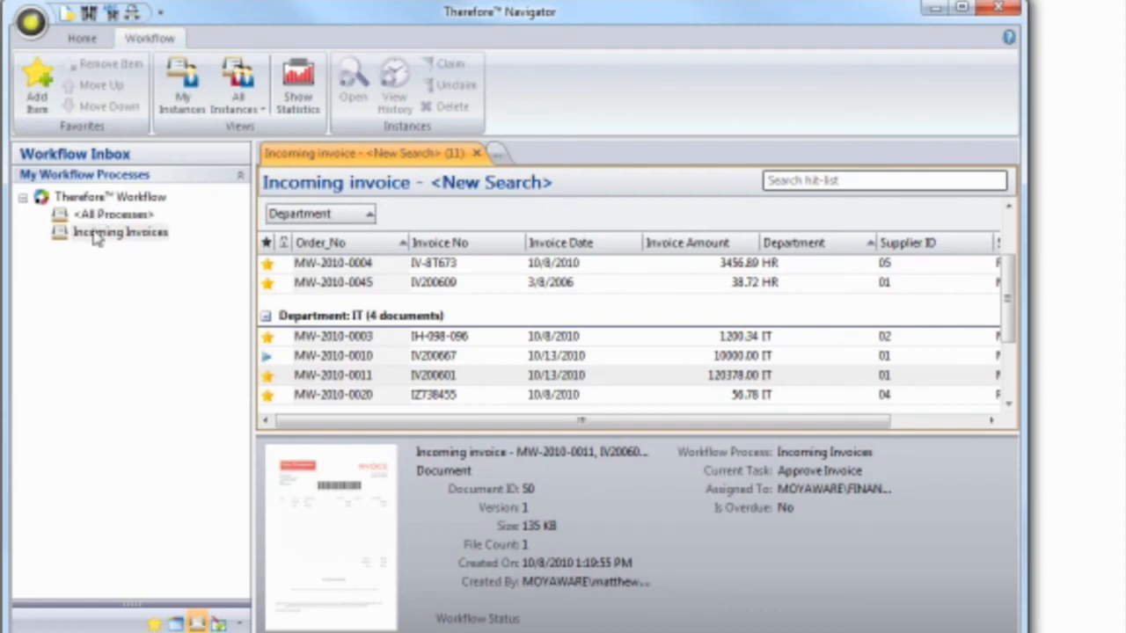
left_click(119, 232)
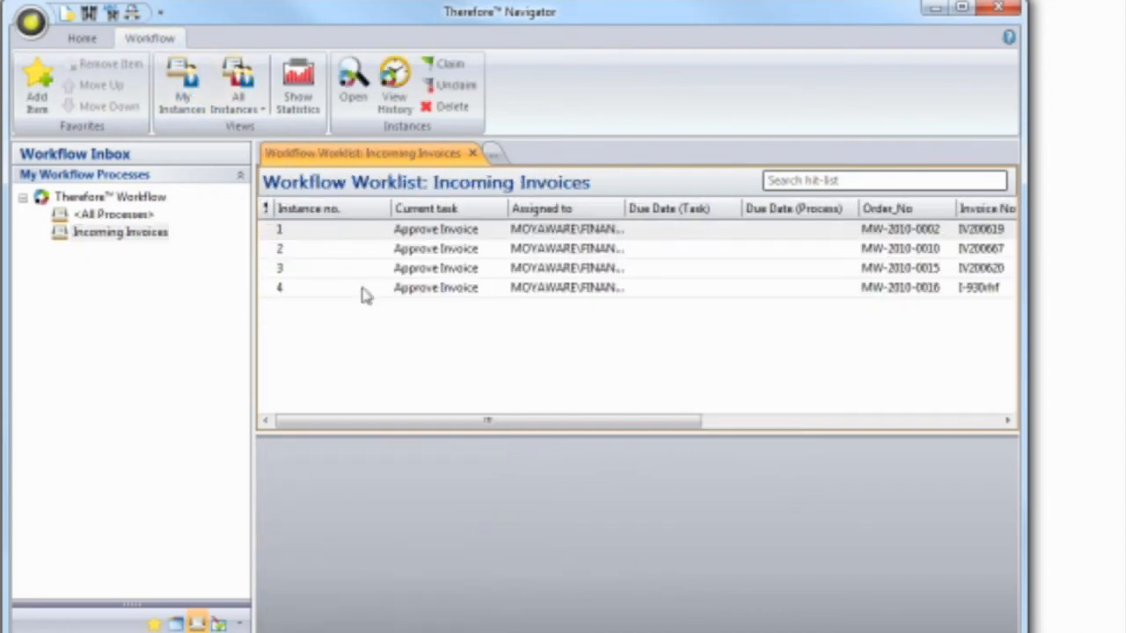
mouse_move(500, 310)
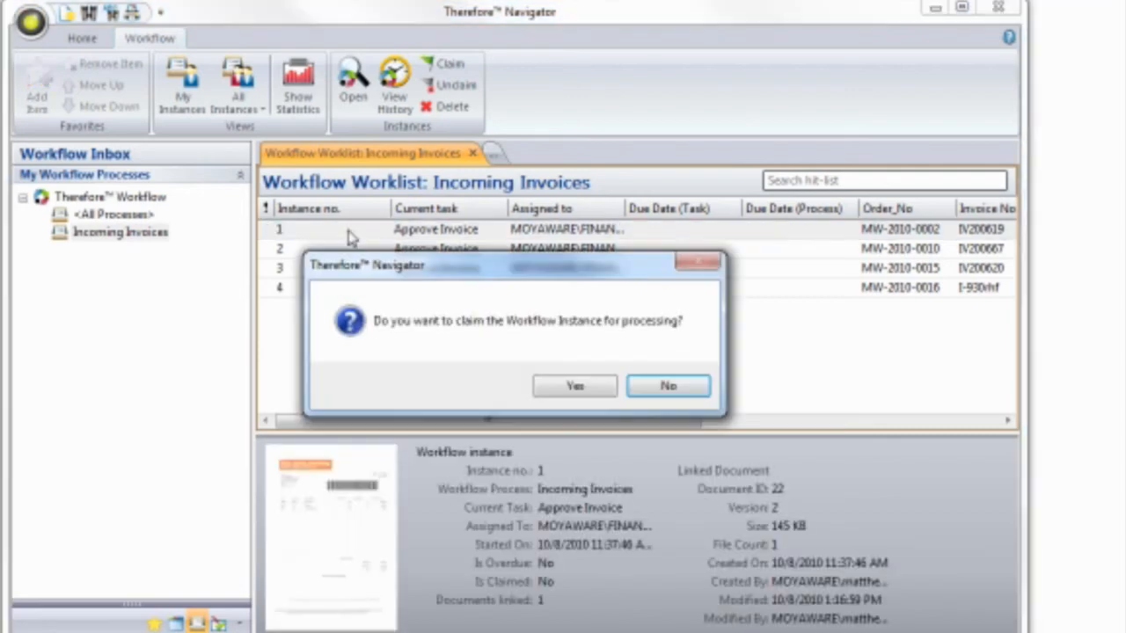
Claim instance 1 and complete it with the Approved action.
left_click(574, 387)
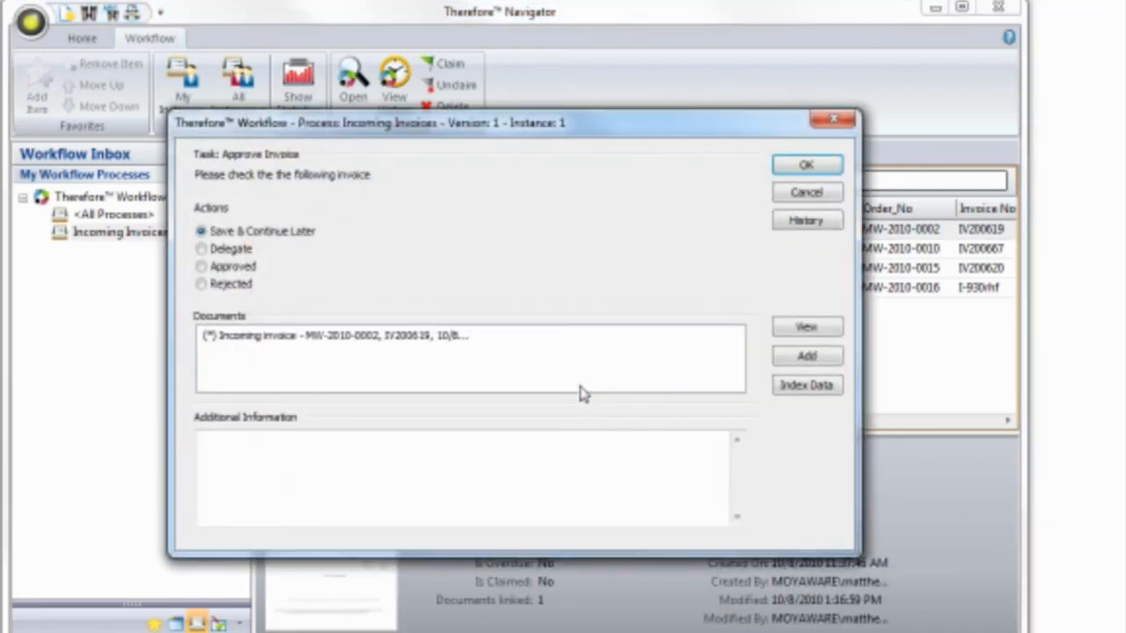
left_click(200, 266)
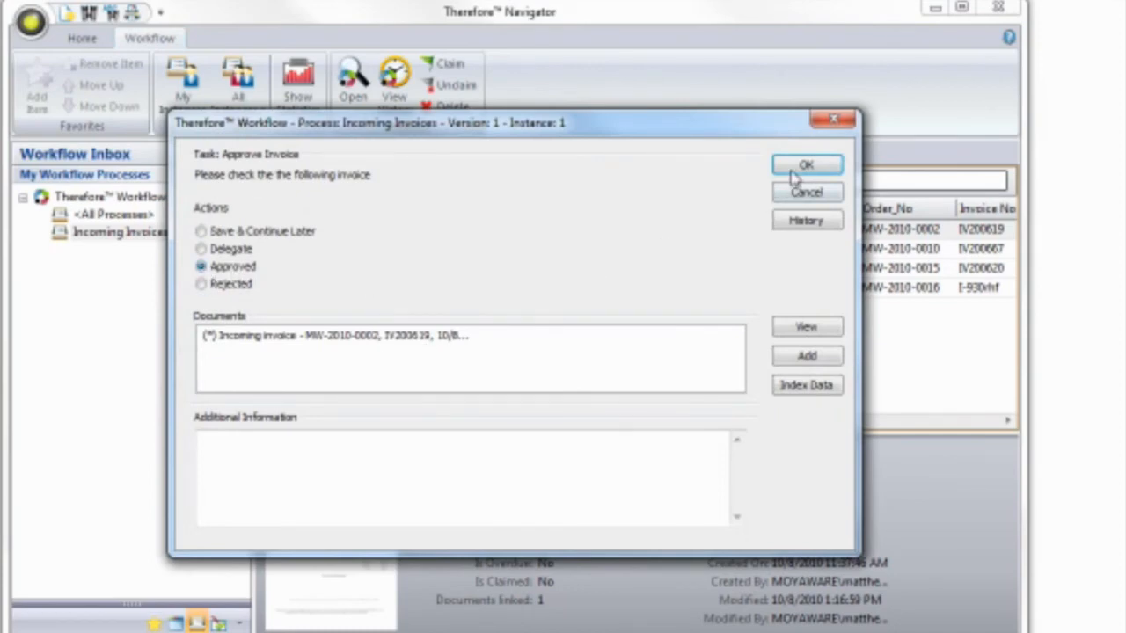
left_click(805, 165)
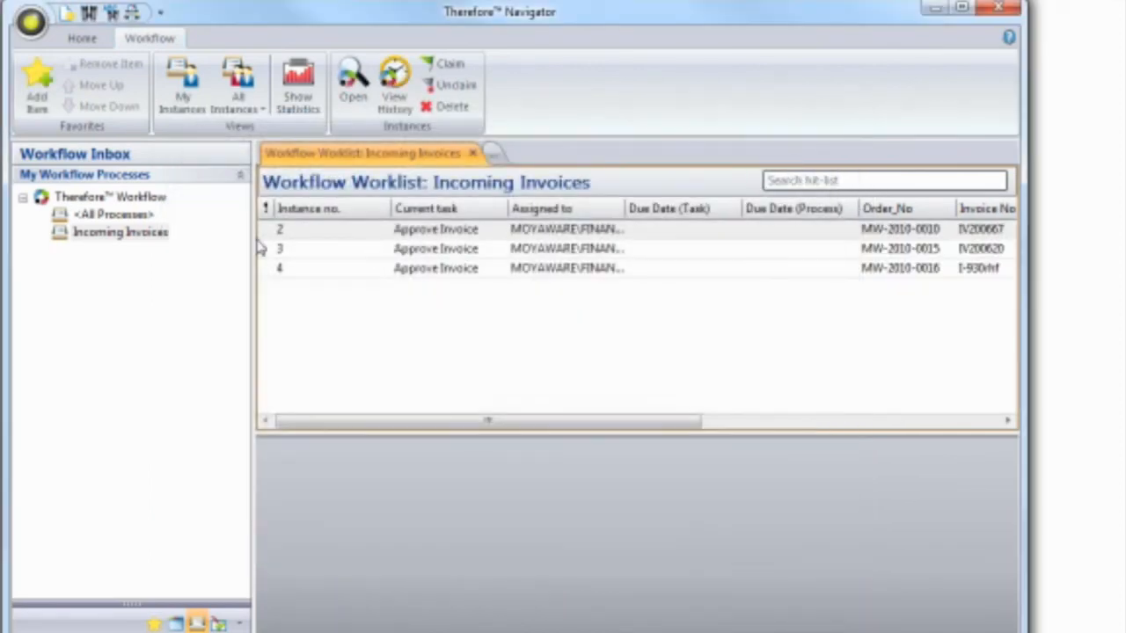
Bring up the Incoming Invoices example worklist with its six instances.
left_click(566, 228)
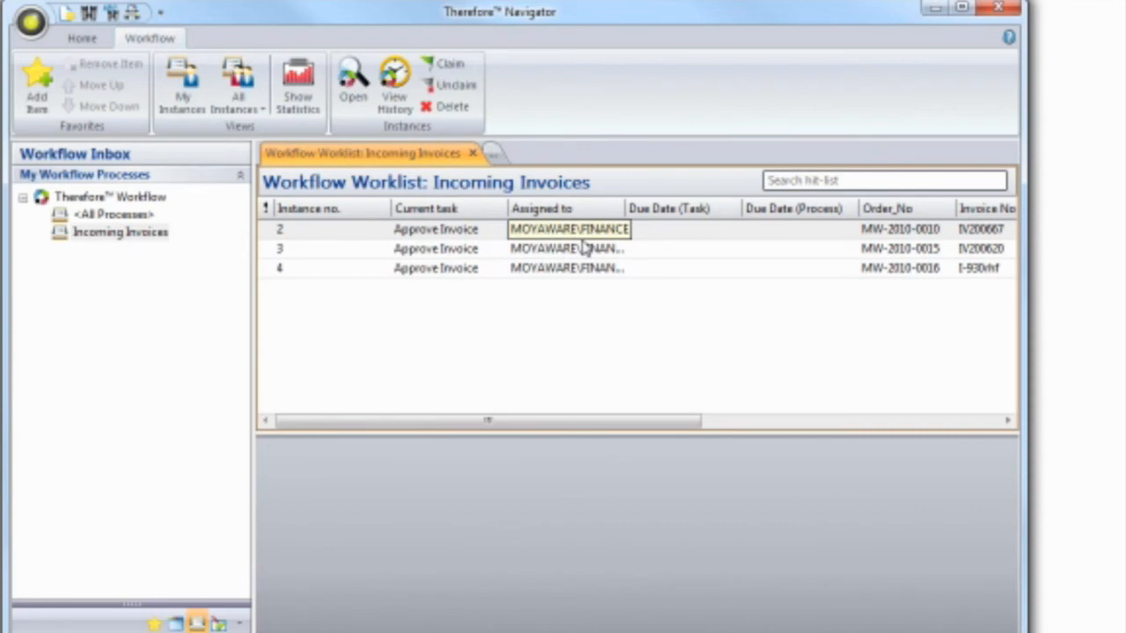
left_click(519, 343)
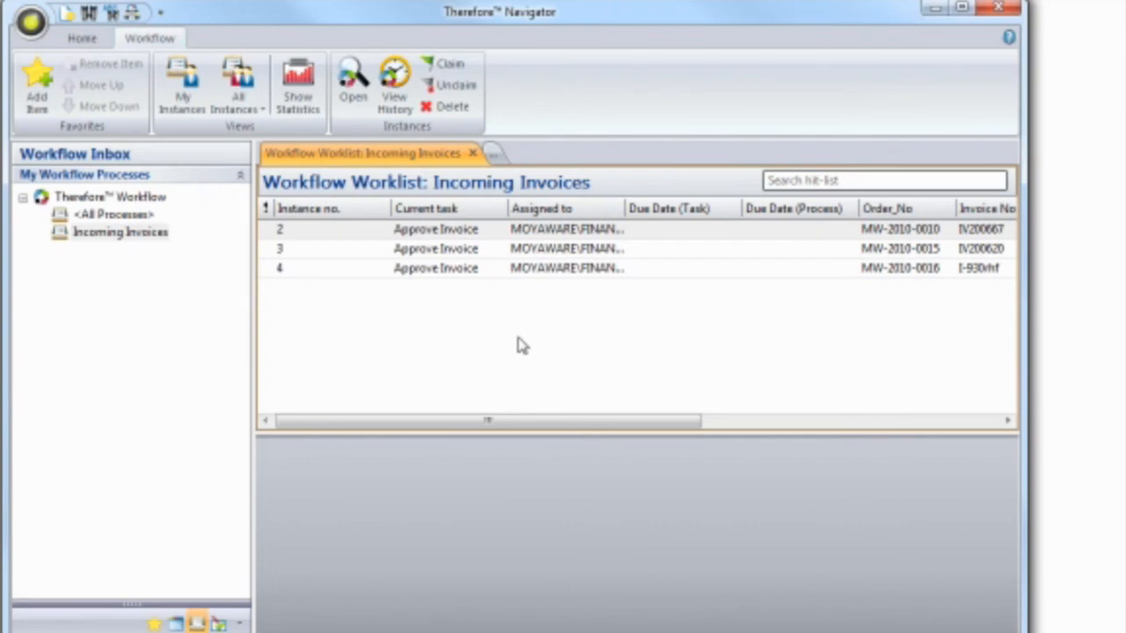
left_click(120, 233)
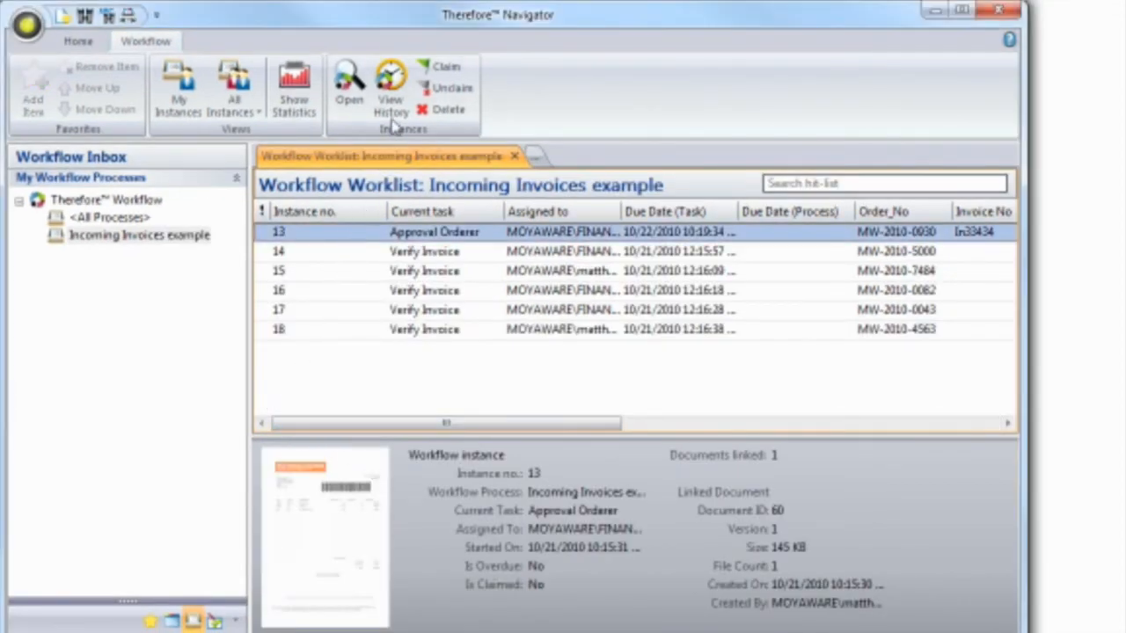
Review instance 13's routing history, then display the process statistics diagram.
left_click(391, 88)
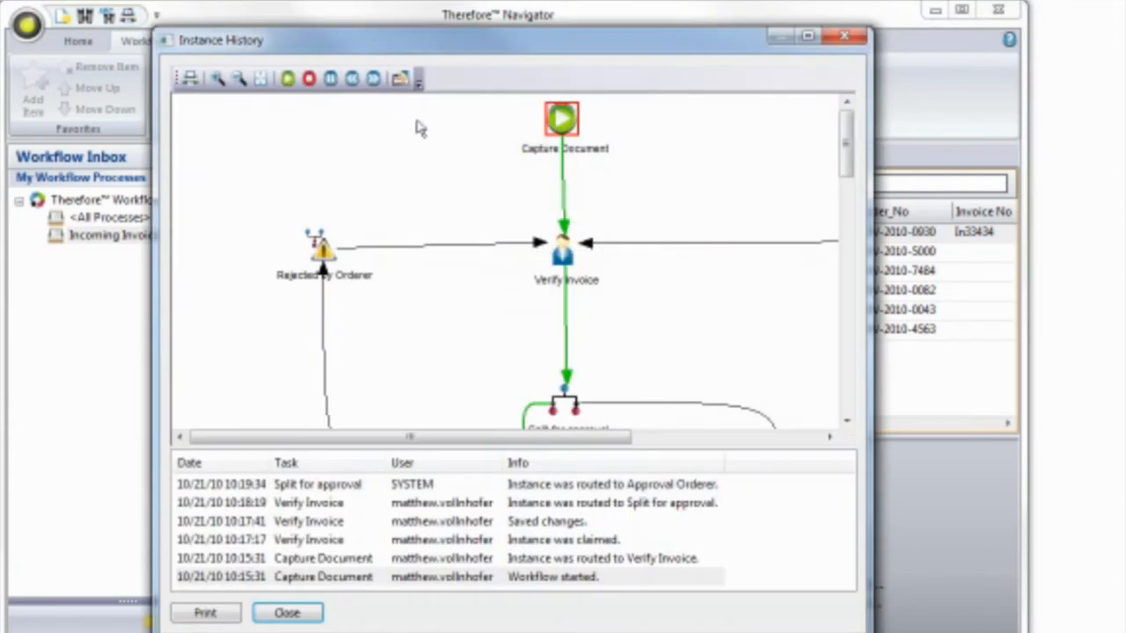
mouse_move(563, 379)
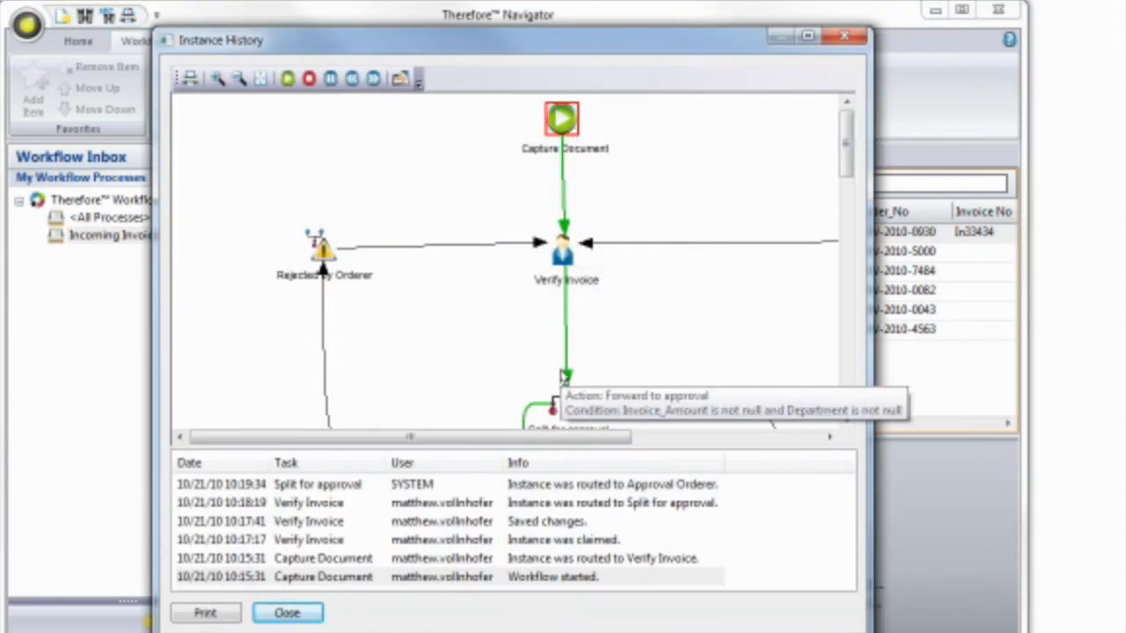
left_click(287, 612)
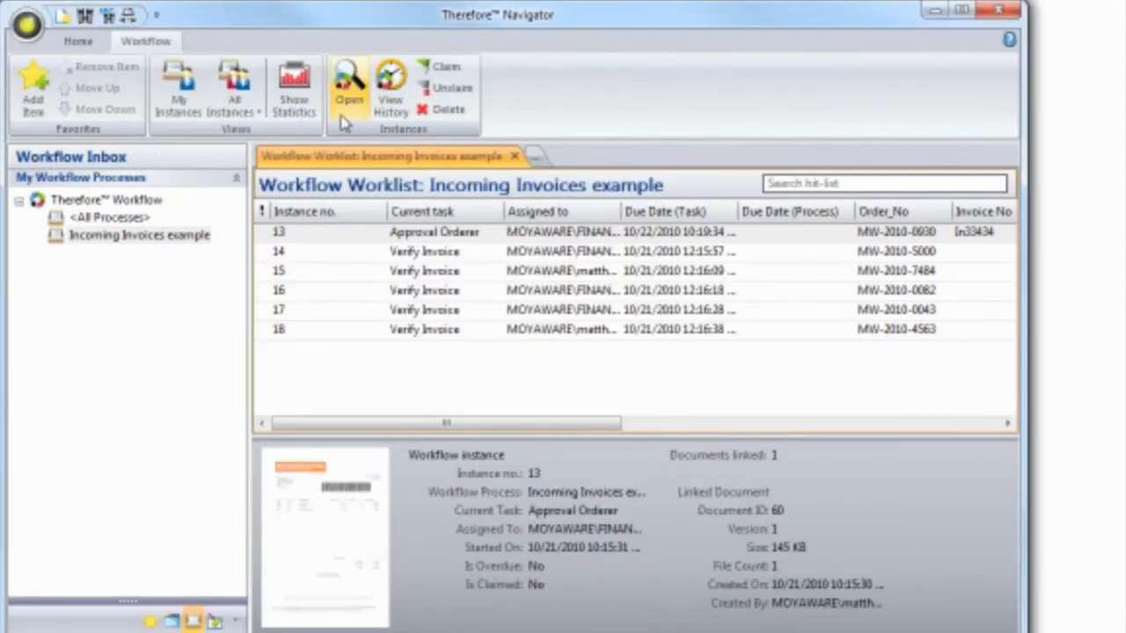
left_click(294, 88)
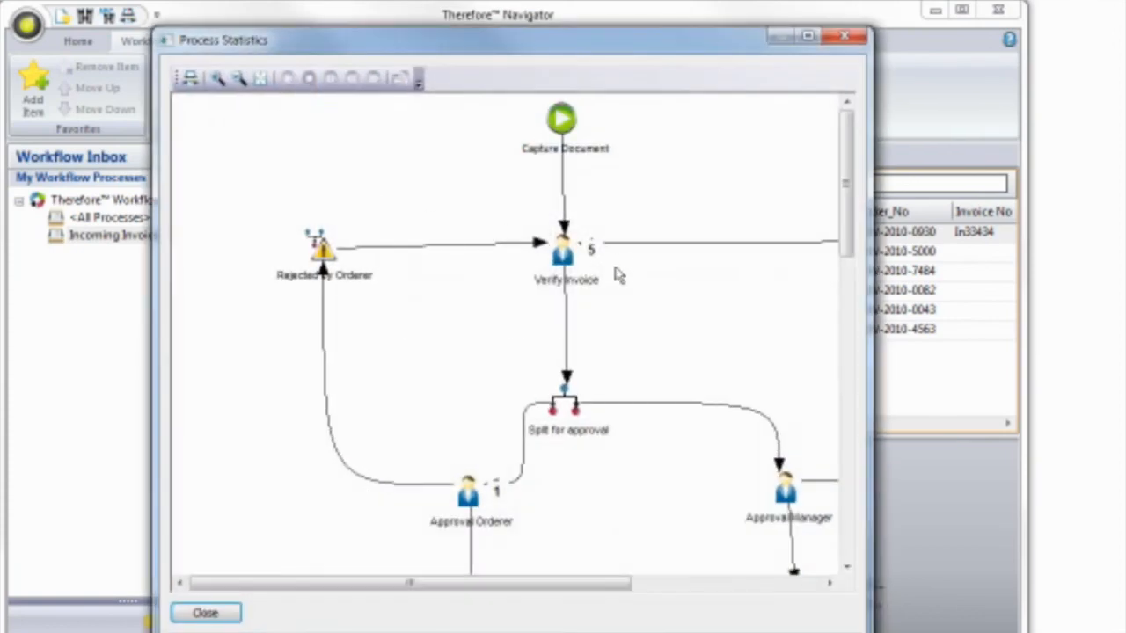
mouse_move(506, 489)
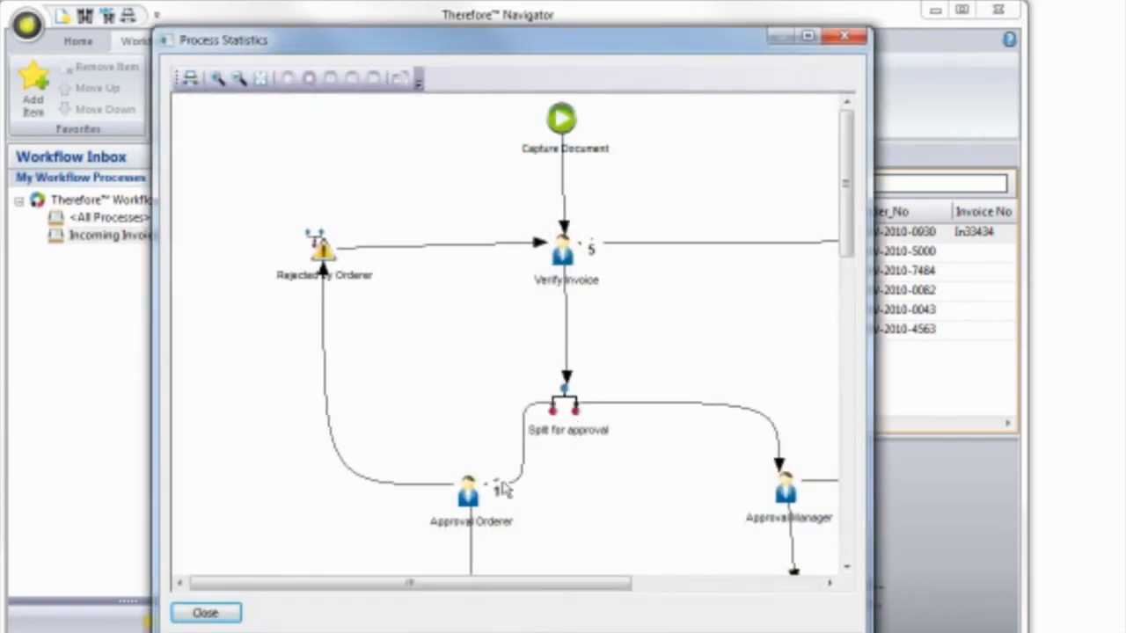
mouse_move(844, 36)
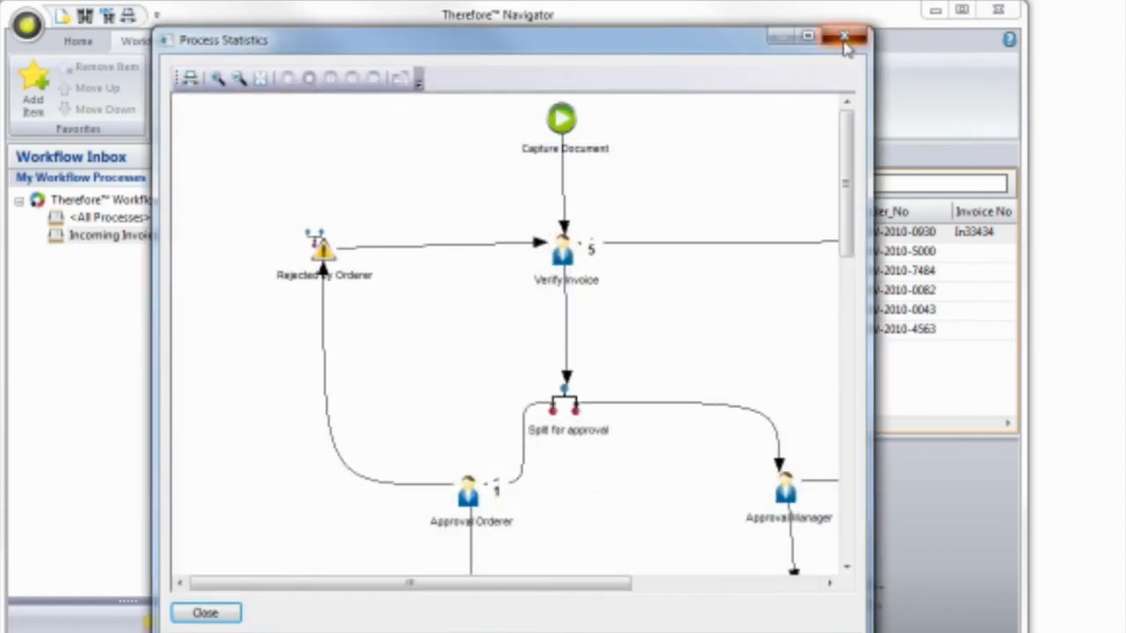